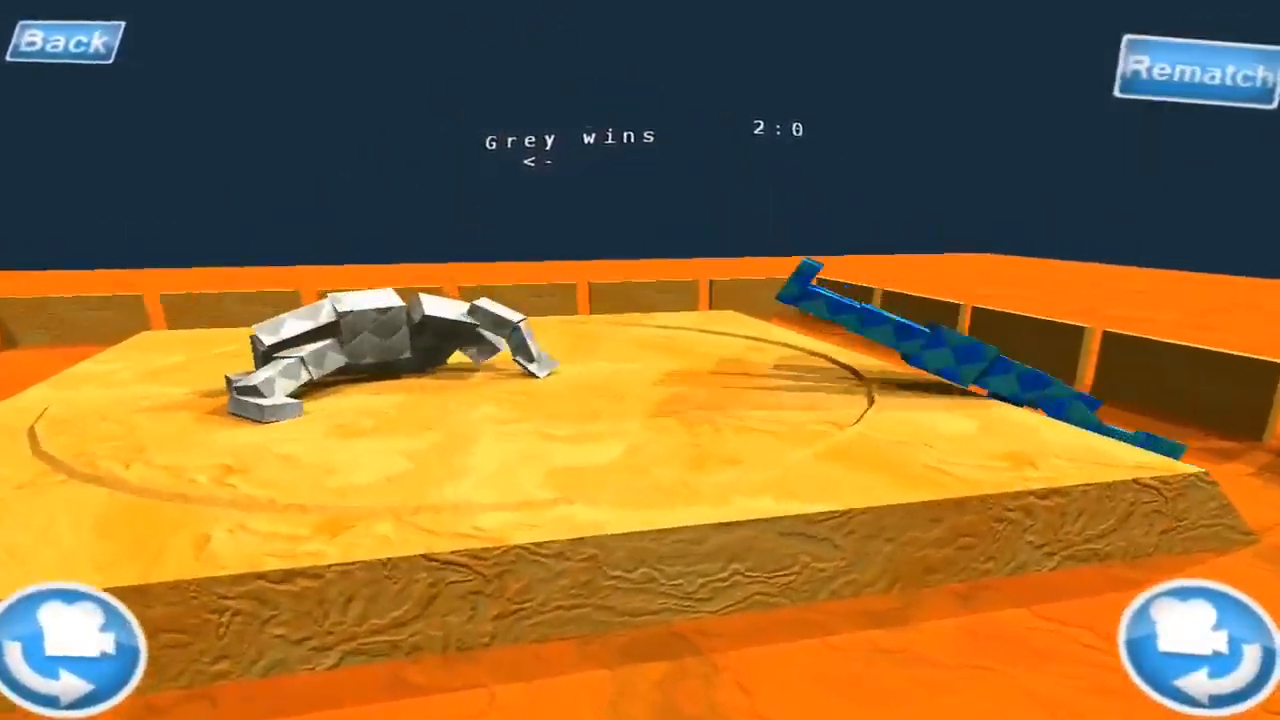
Rematch after three grey wins, taking grey's lead to 5:1.
left_click(1200, 75)
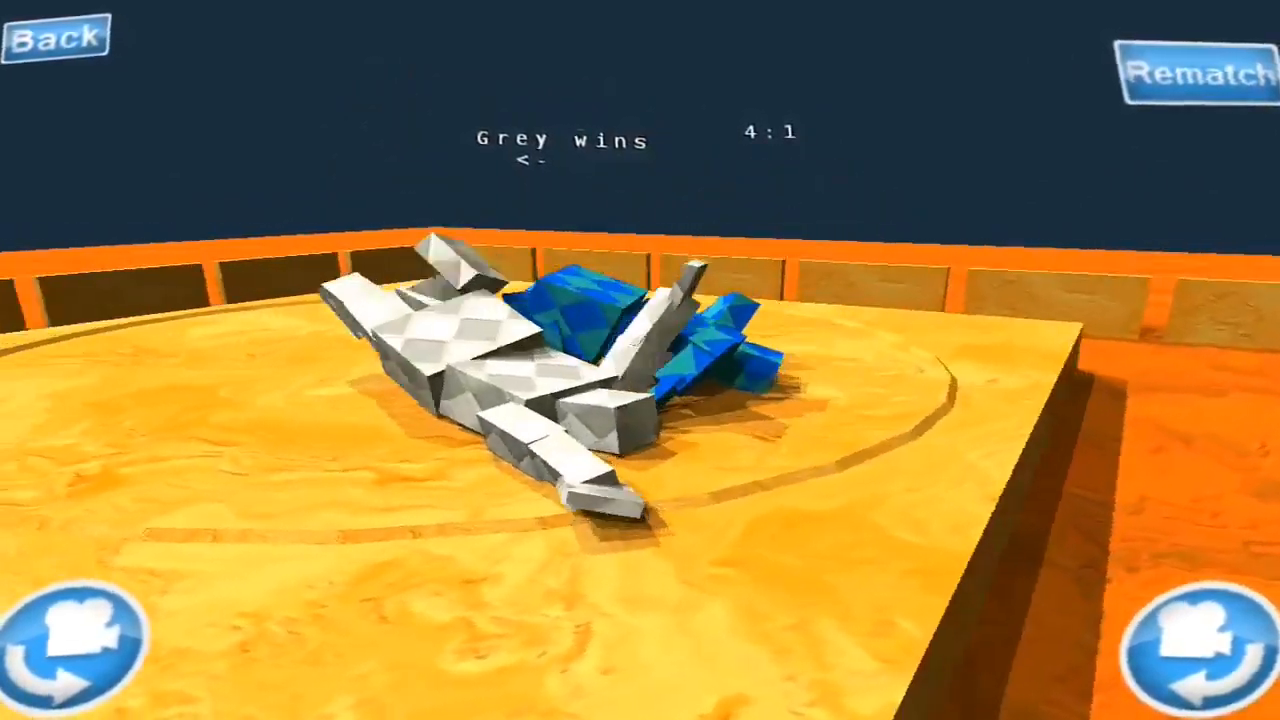
left_click(1190, 75)
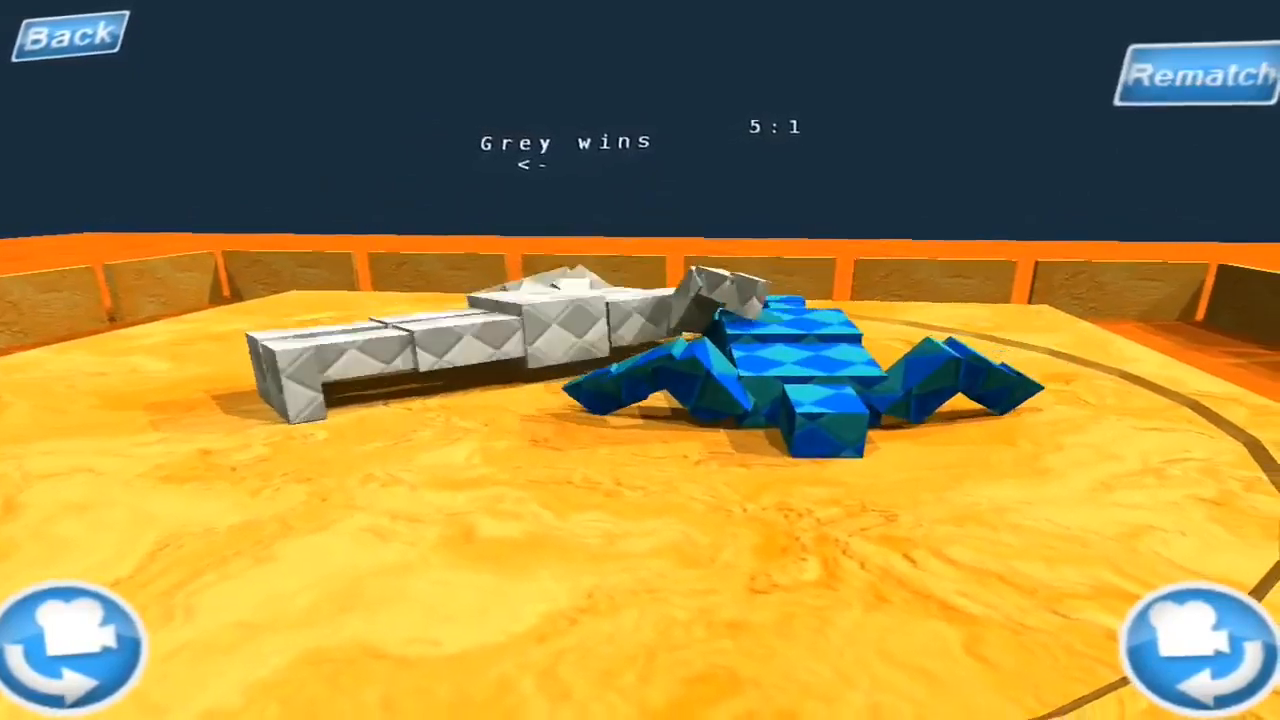
left_click(1197, 77)
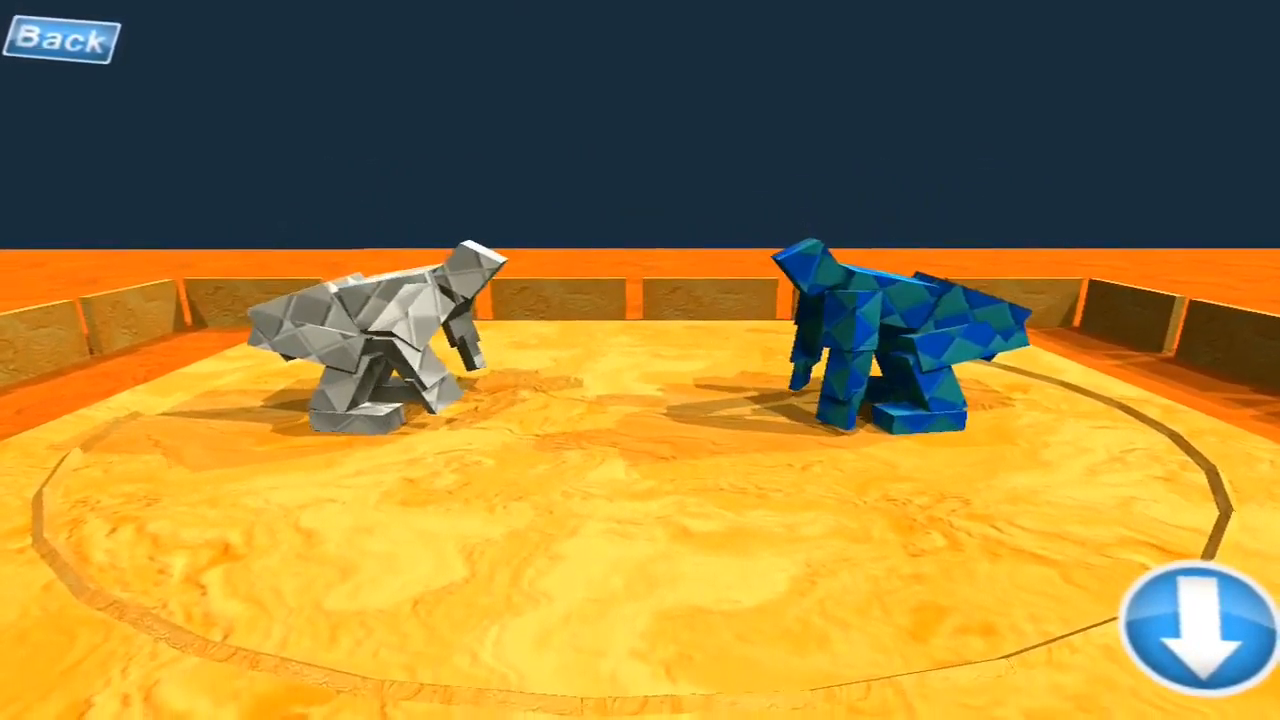
Start the bout, then rematch after one blue win and two grey wins to reach 7:5.
left_click(1193, 630)
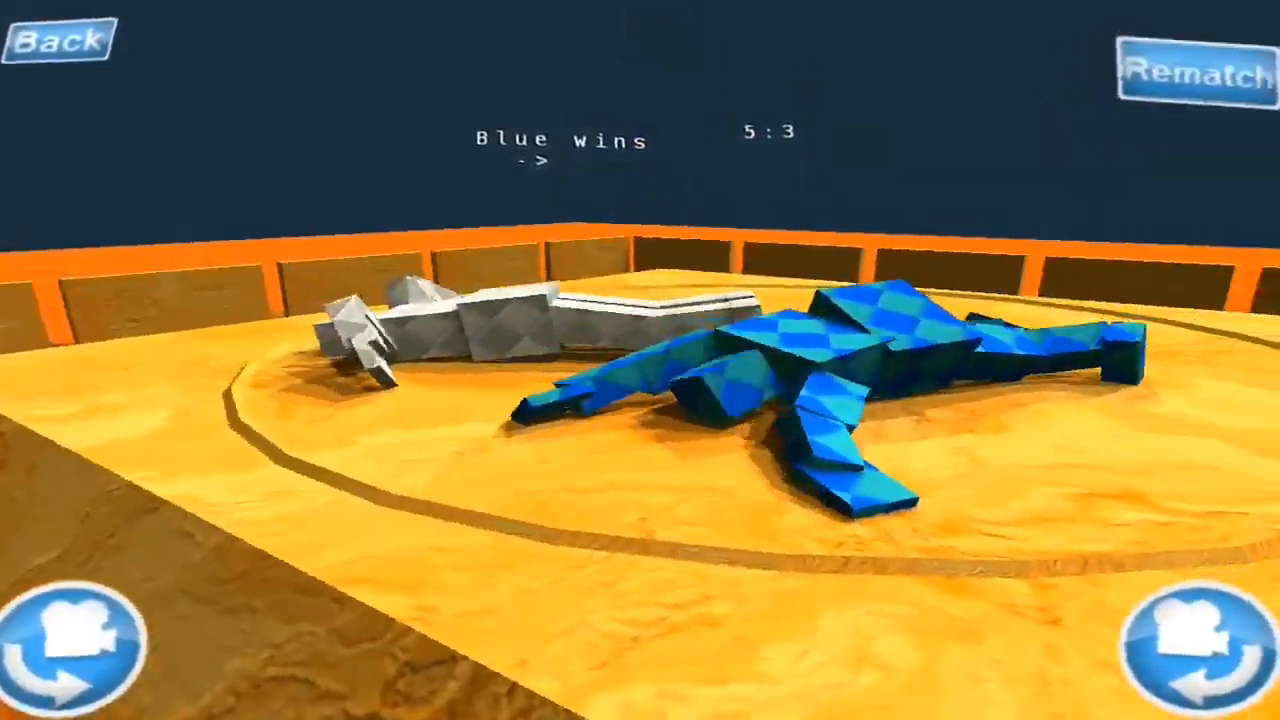
left_click(1190, 77)
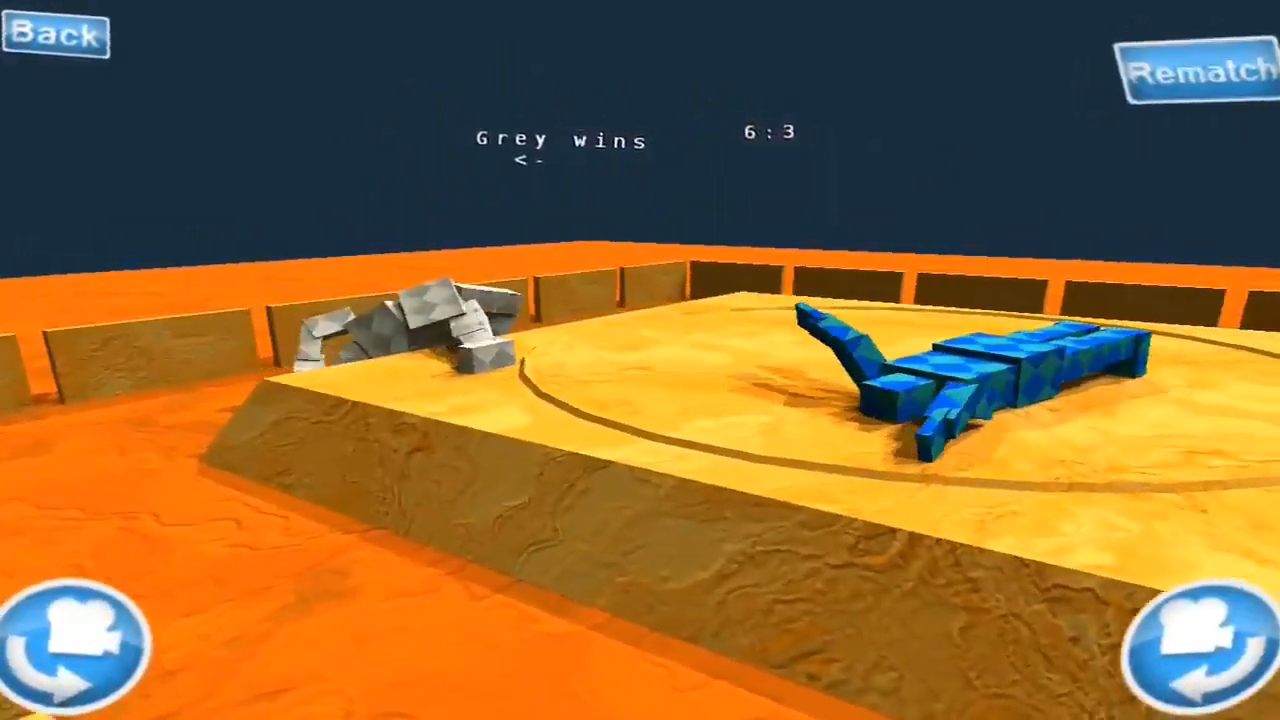
left_click(1198, 67)
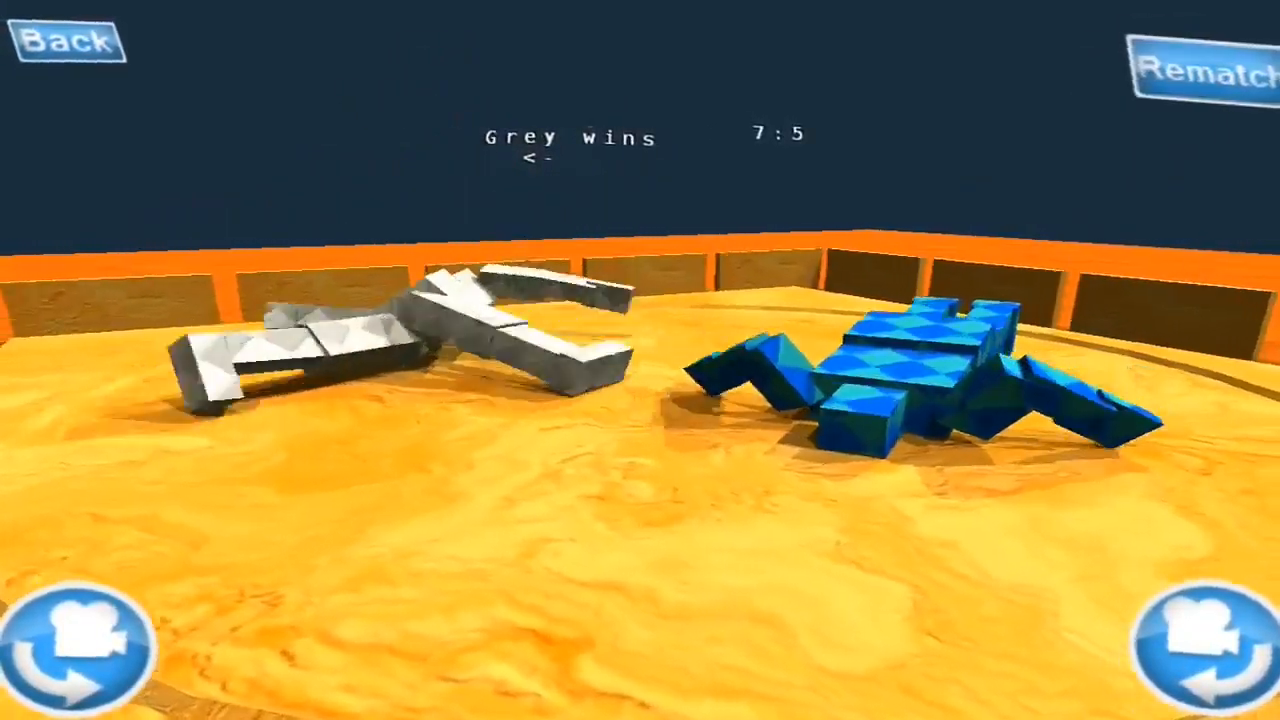
left_click(1220, 55)
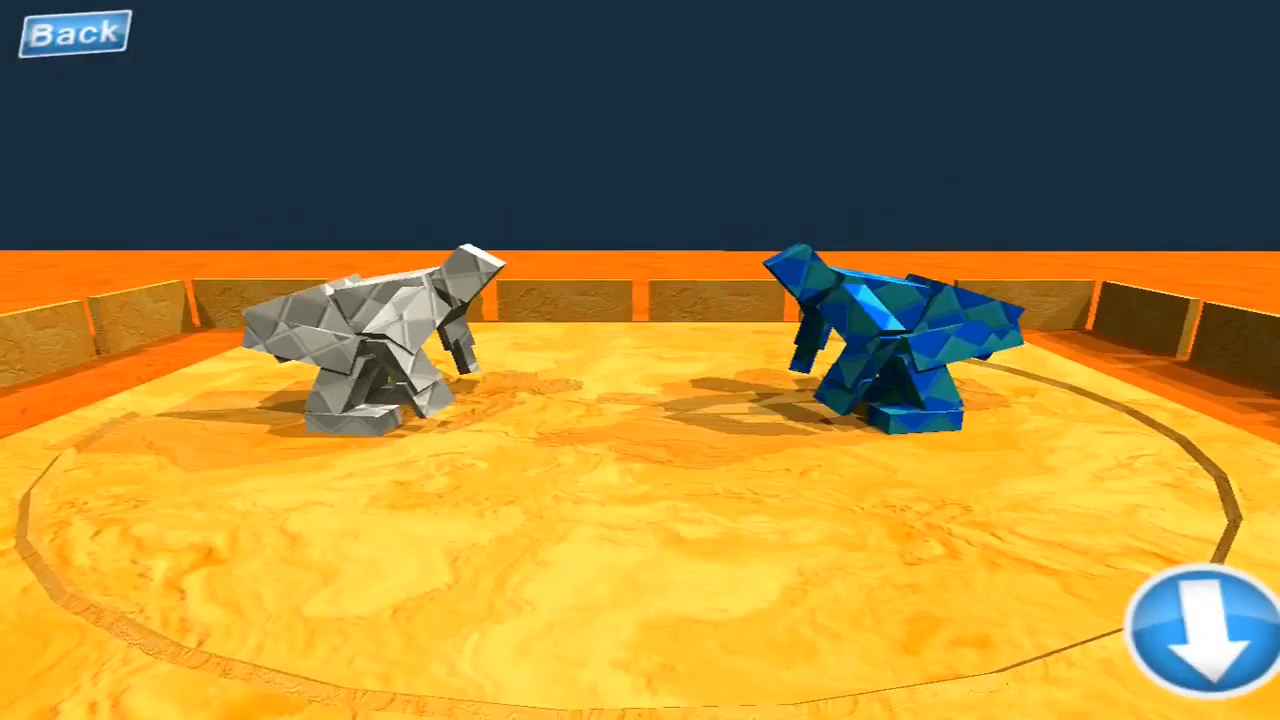
Start four successive bouts and fight until grey wins to lead 15:8.
left_click(1196, 632)
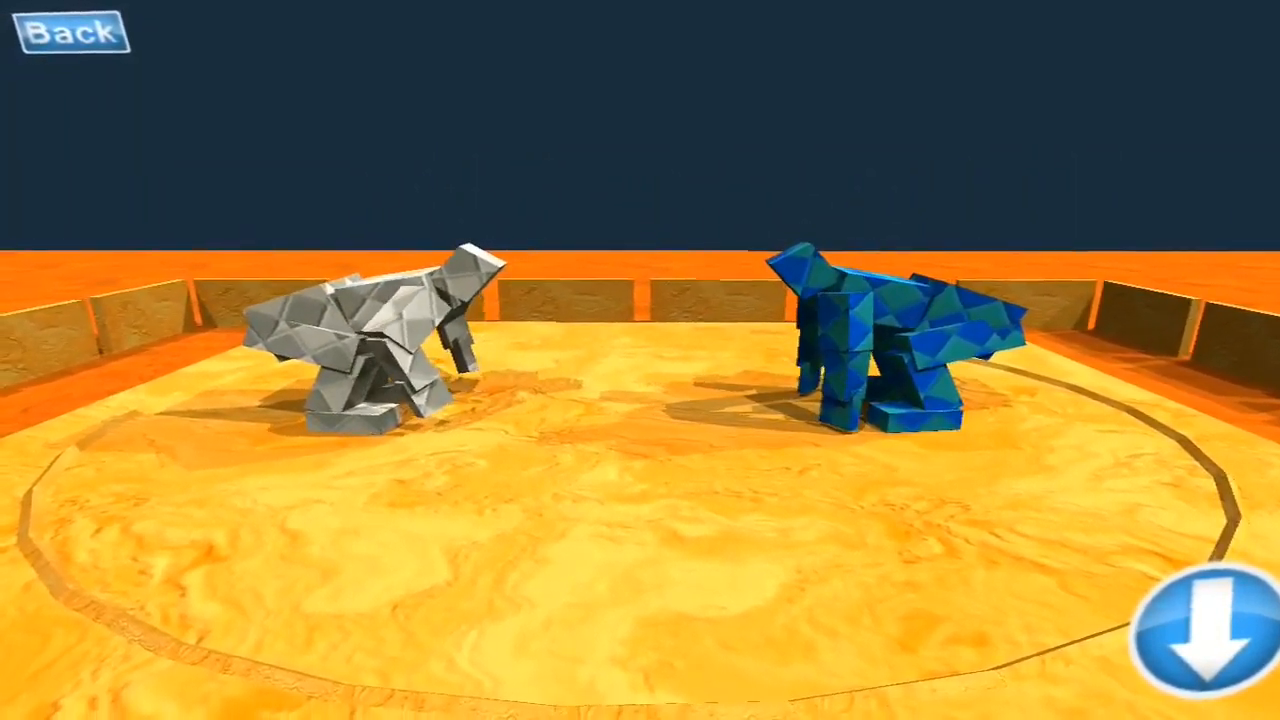
left_click(1185, 645)
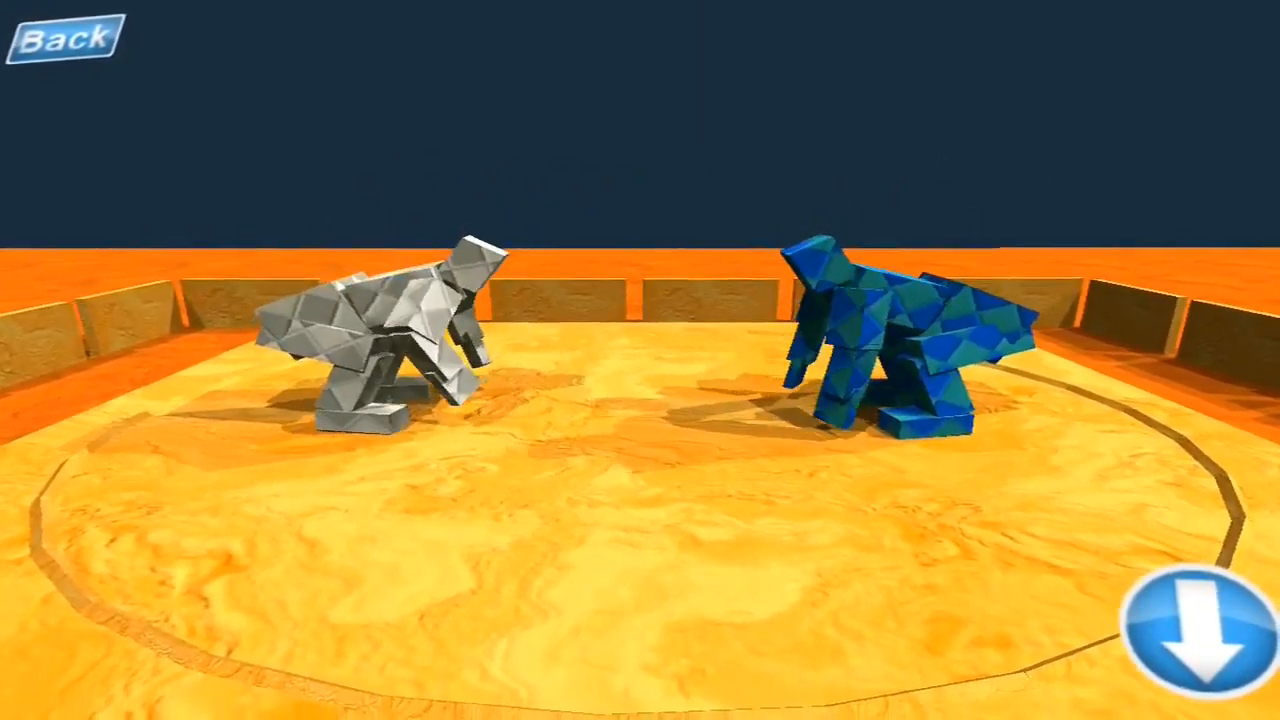
left_click(1195, 635)
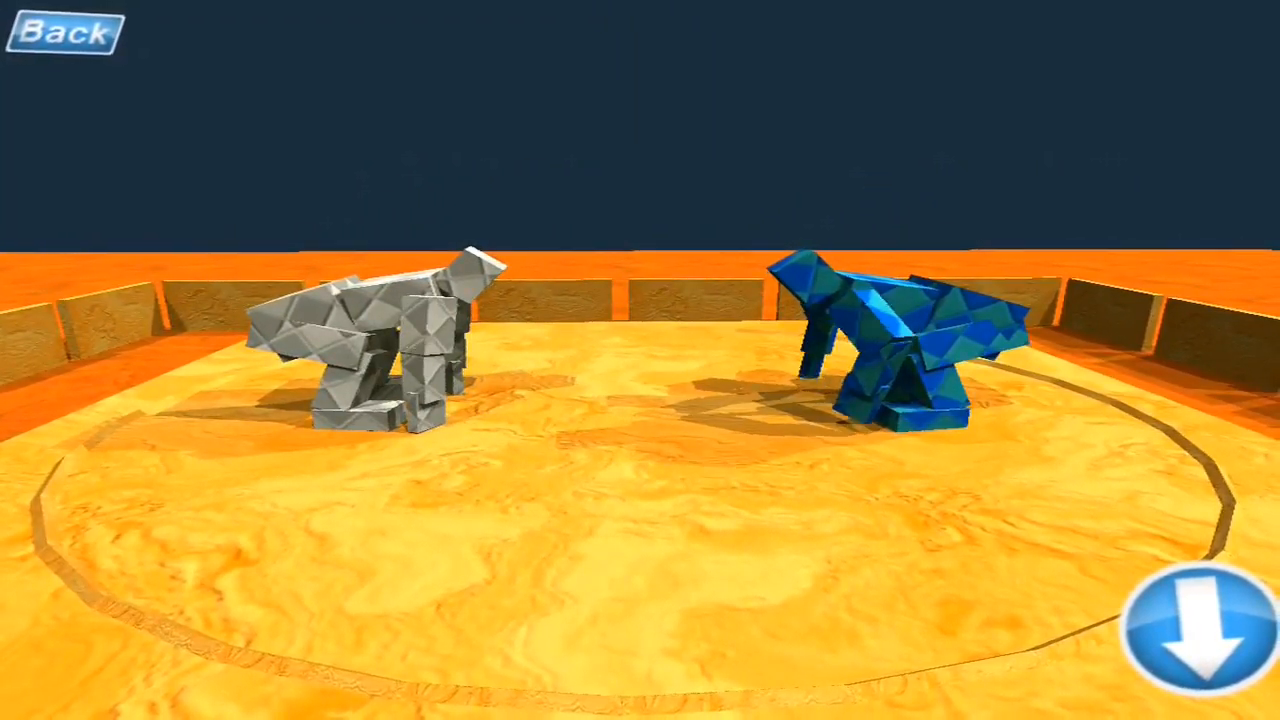
left_click(1185, 625)
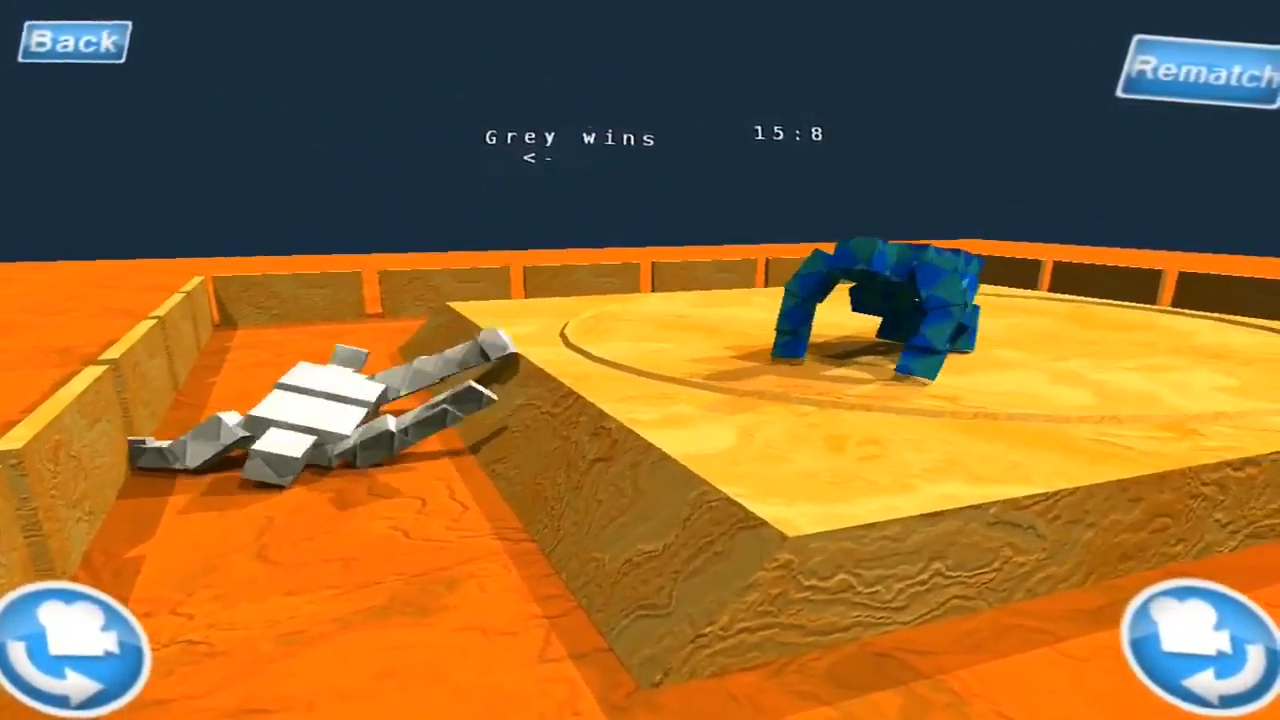
Rematch and play through grey's wins to 18:9, then exit to the main menu.
left_click(1200, 75)
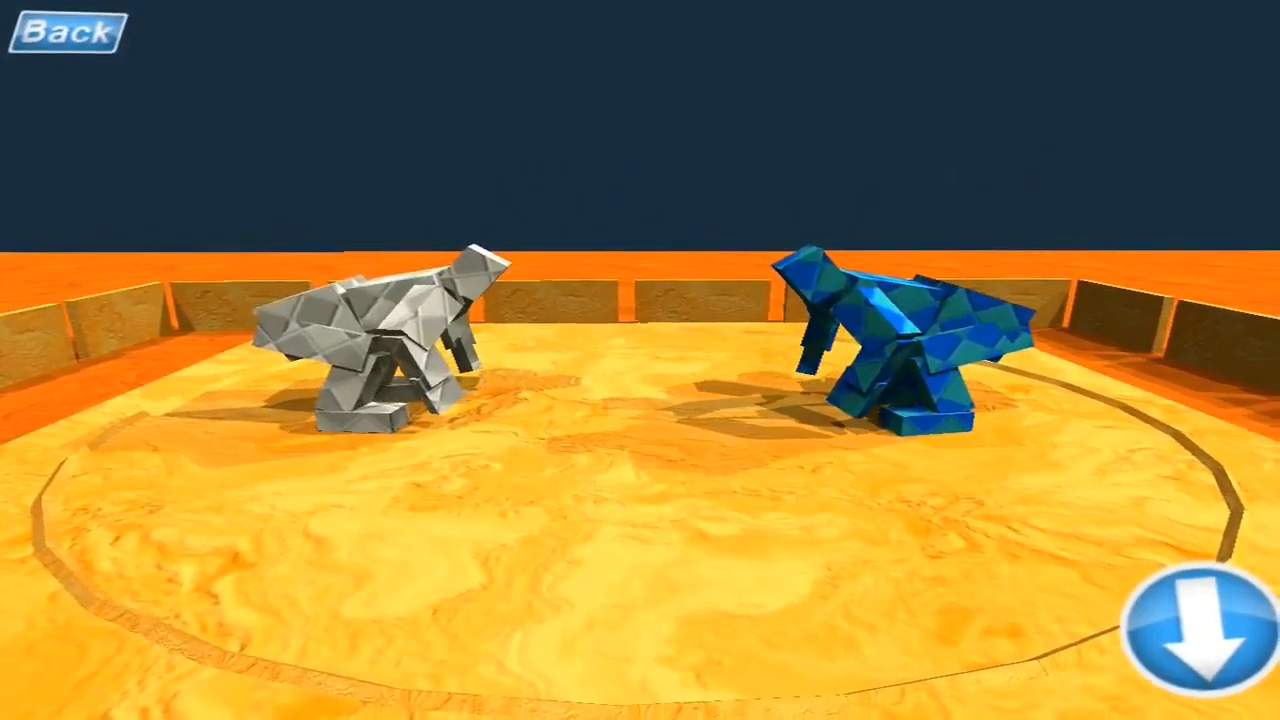
left_click(1195, 640)
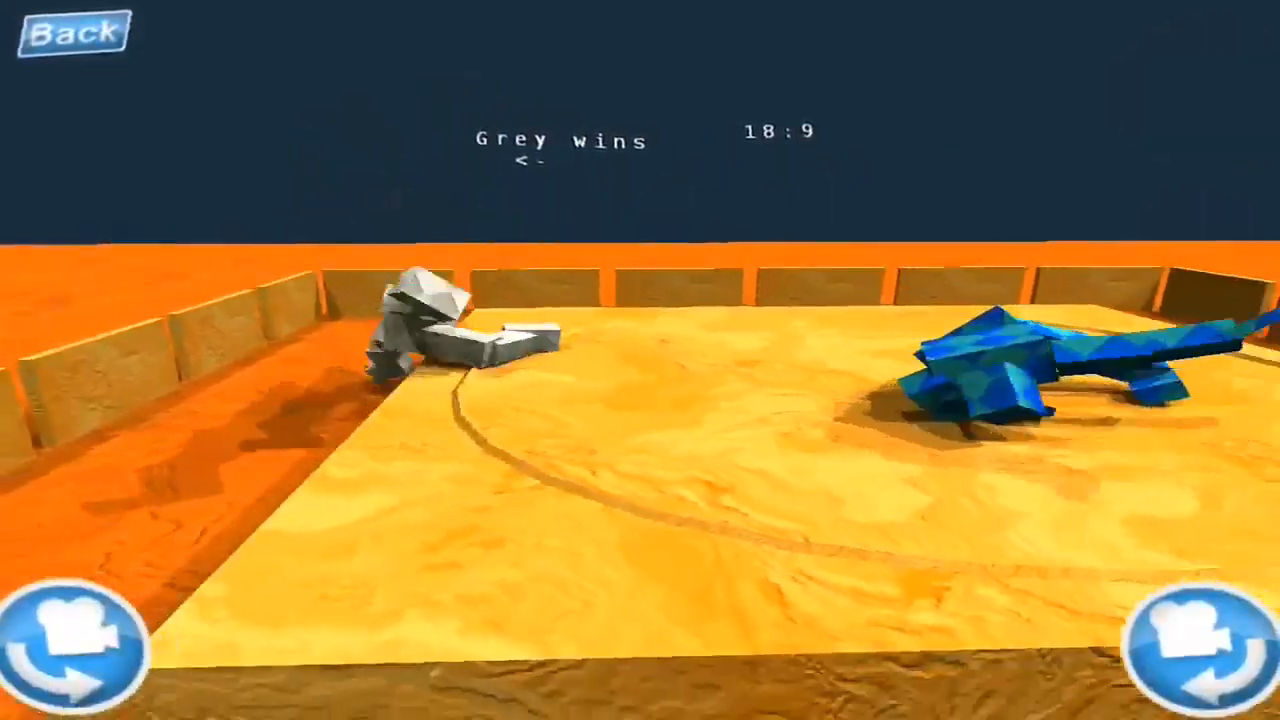
left_click(1190, 645)
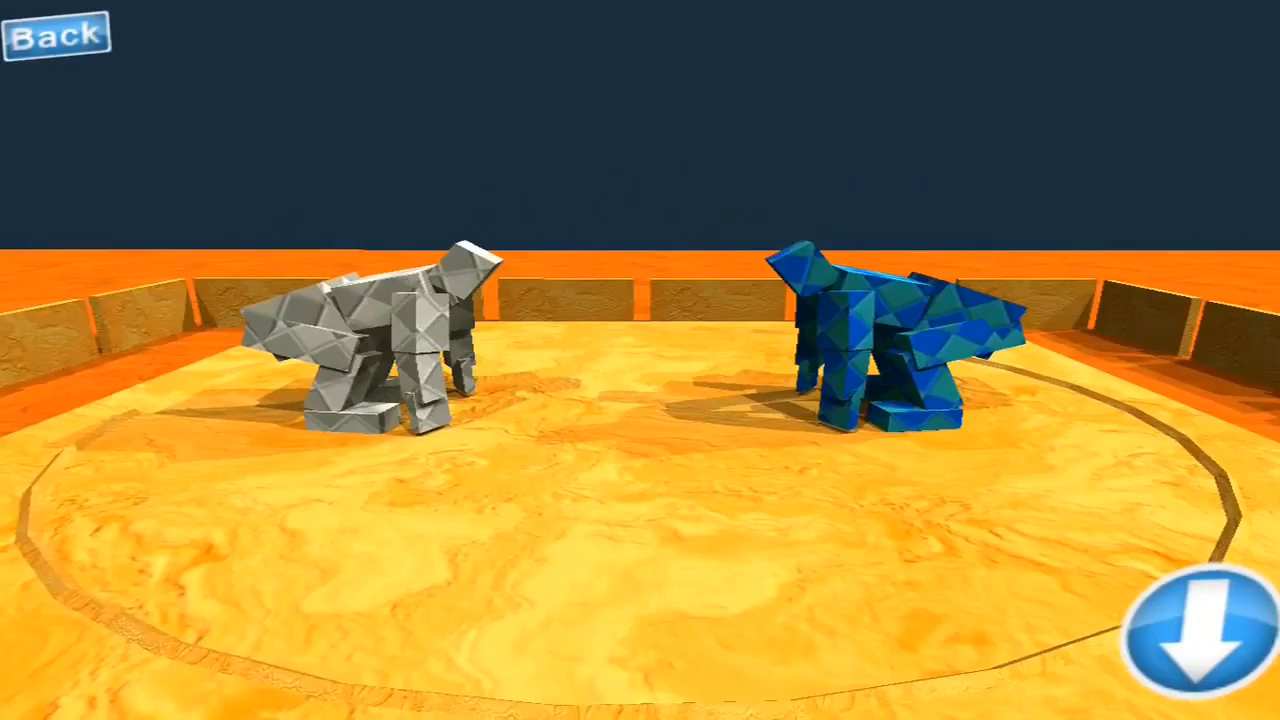
left_click(57, 35)
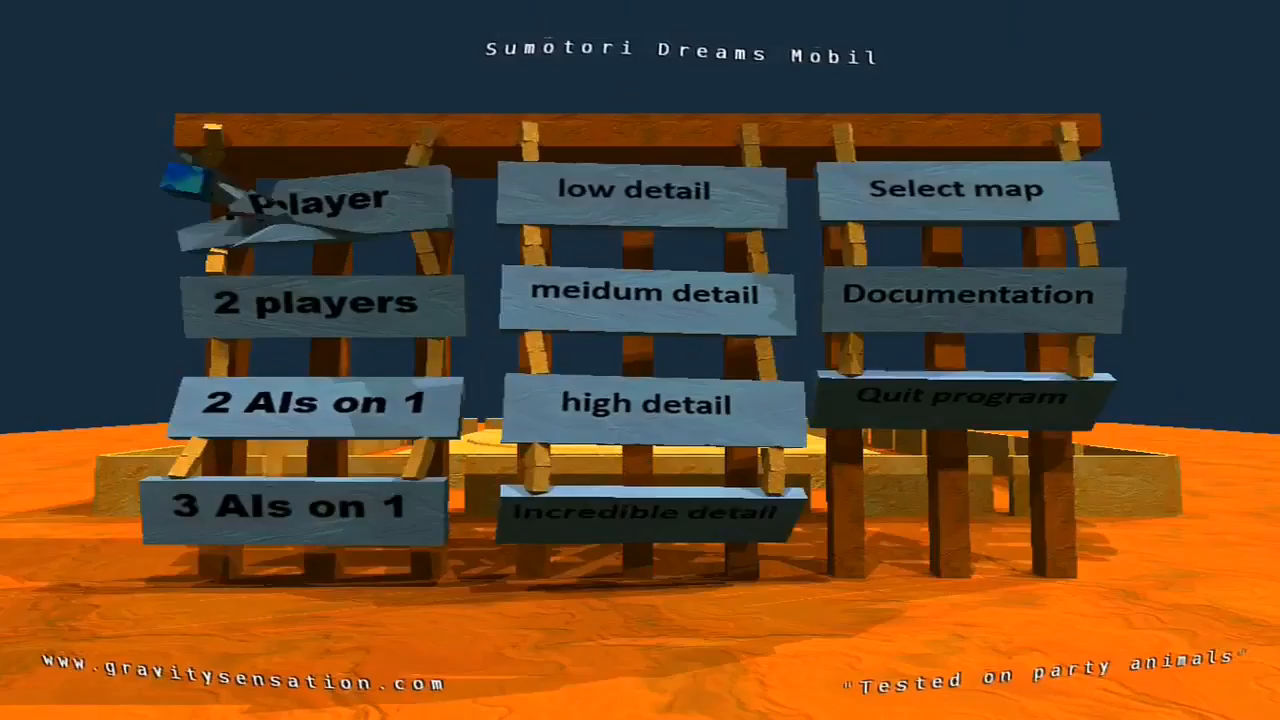
Pick the stairs map for a fresh match.
left_click(313, 197)
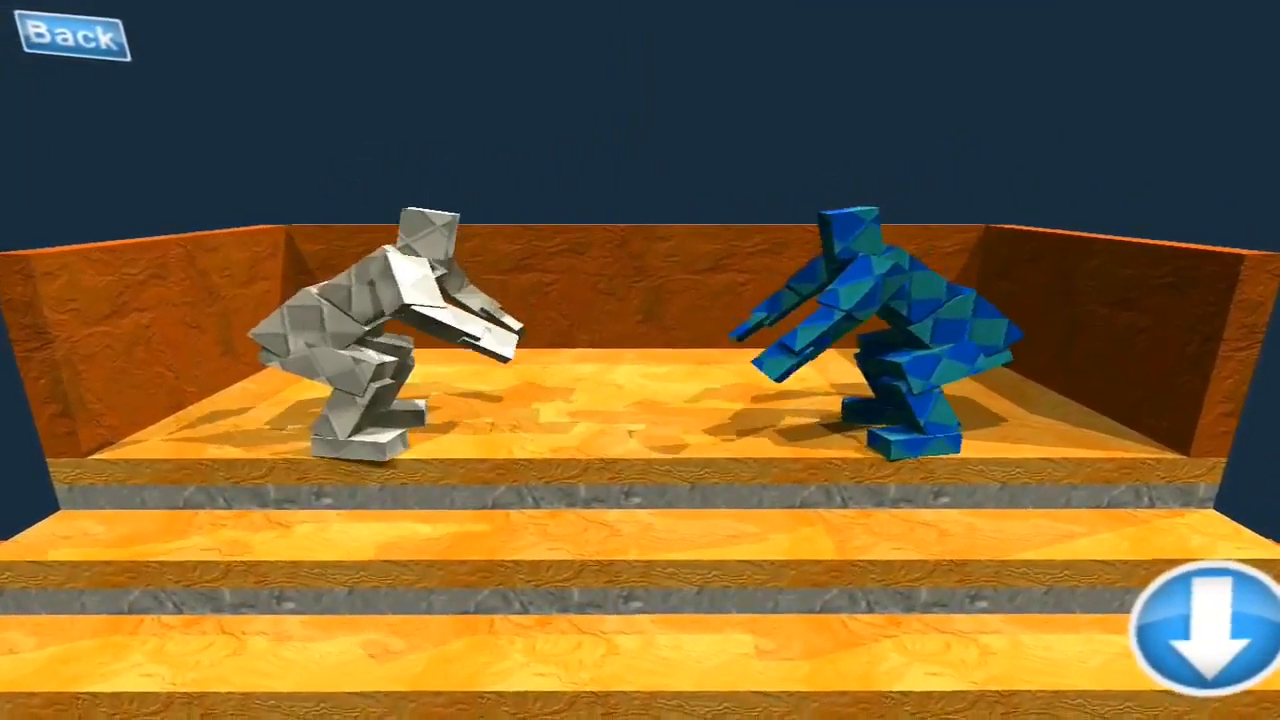
Start the first stairs bout and rematch through three blue wins and one grey win.
left_click(1190, 630)
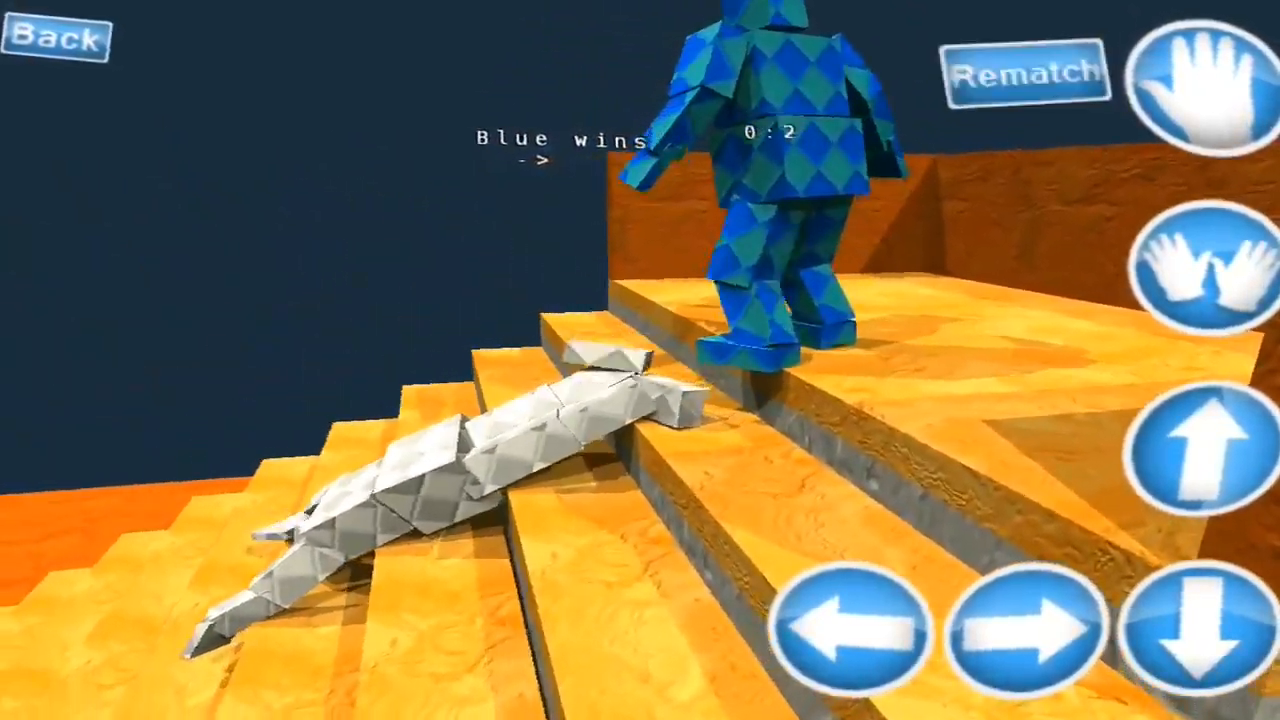
left_click(1030, 75)
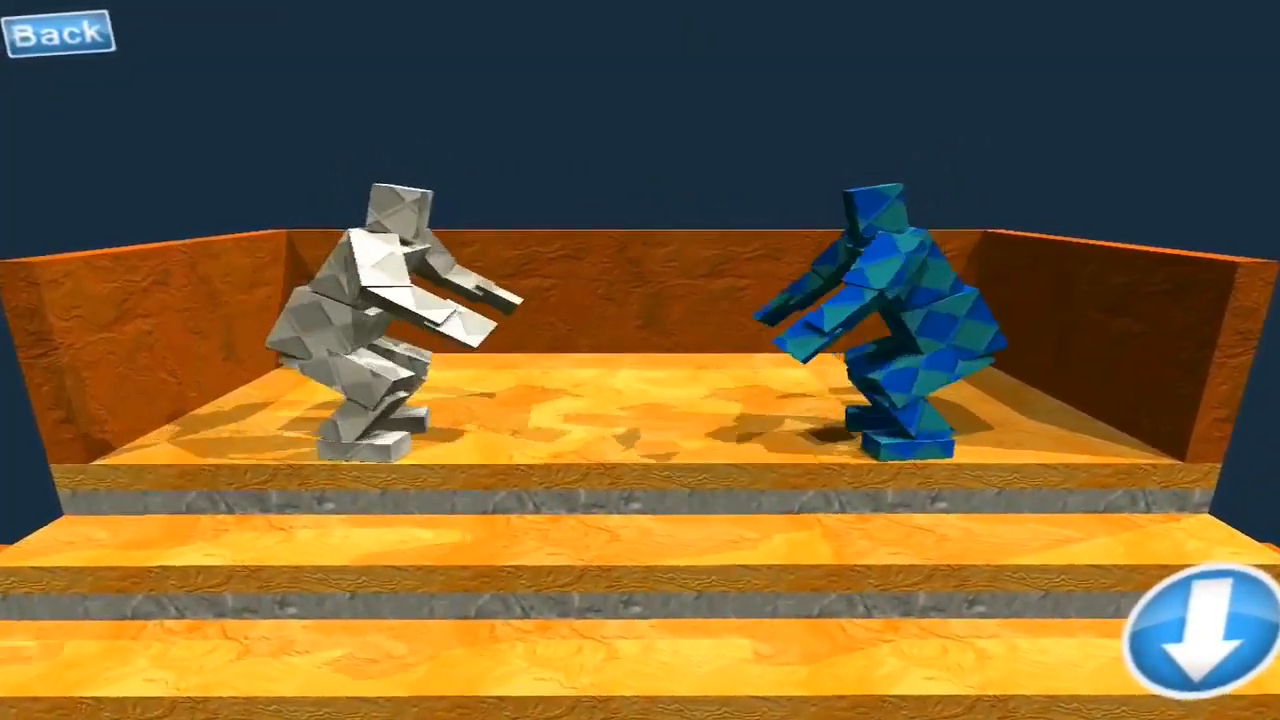
left_click(1180, 650)
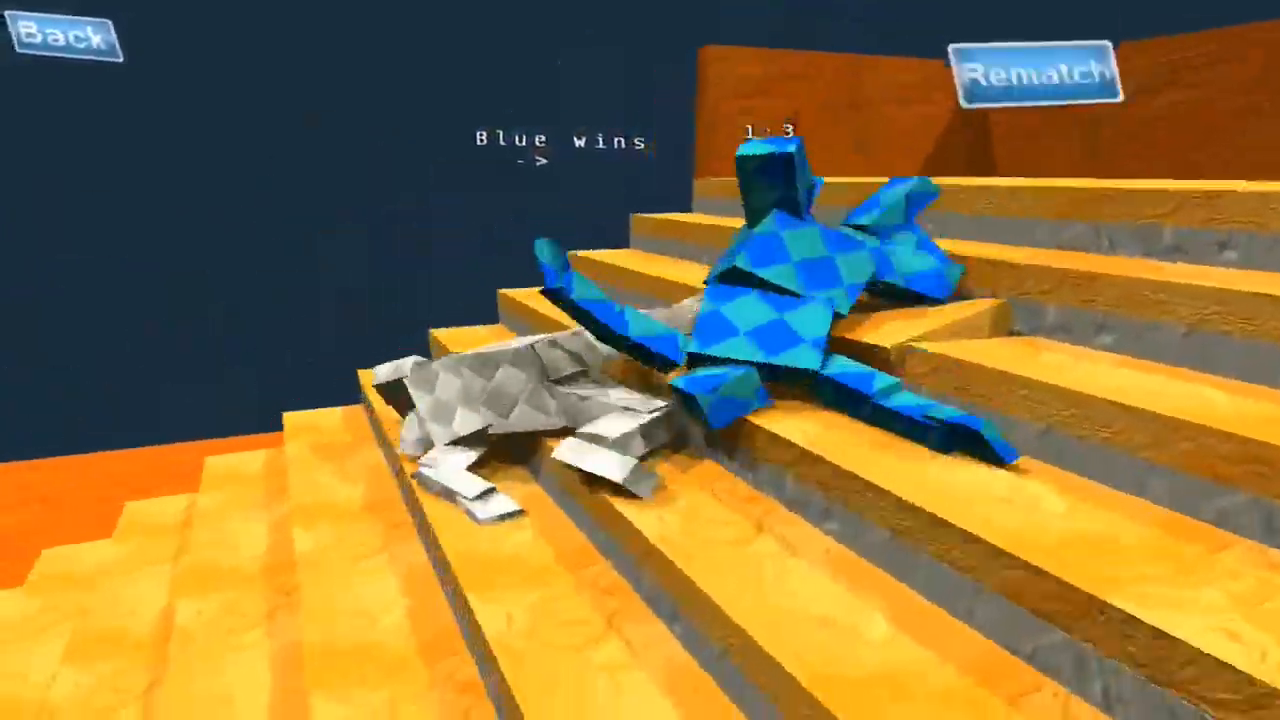
left_click(1040, 75)
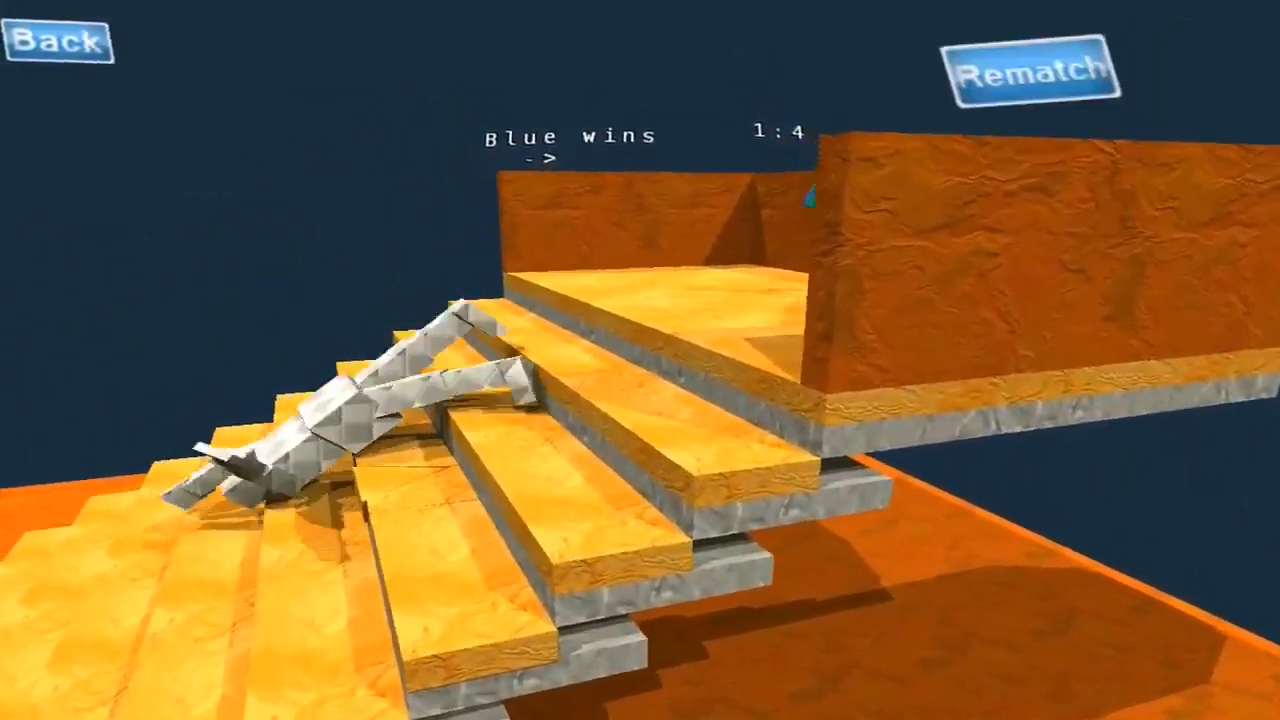
left_click(1025, 73)
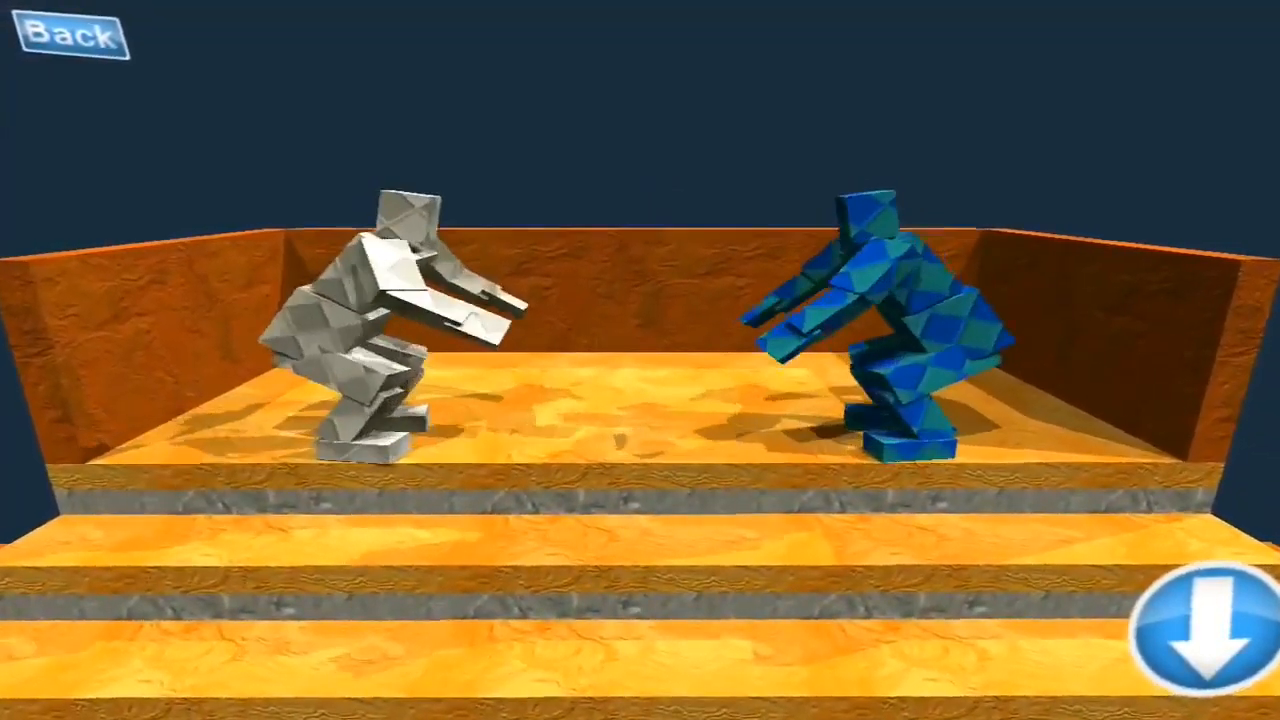
left_click(1192, 632)
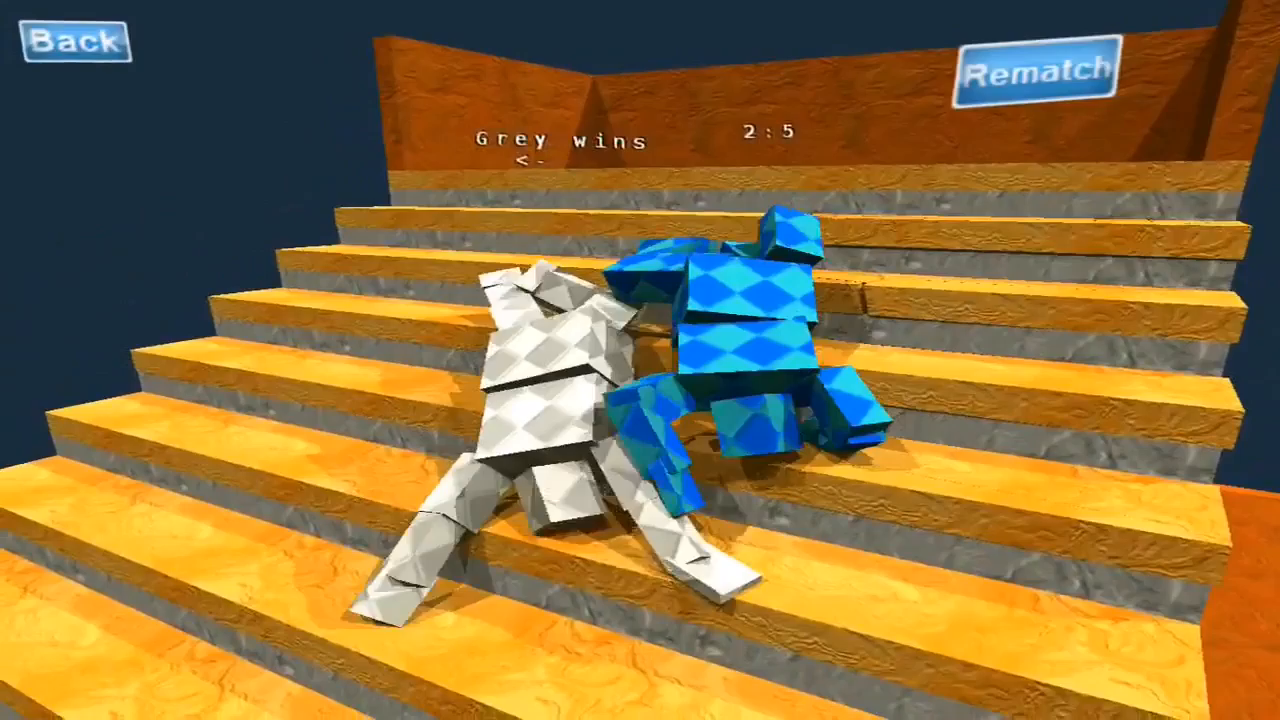
left_click(1043, 71)
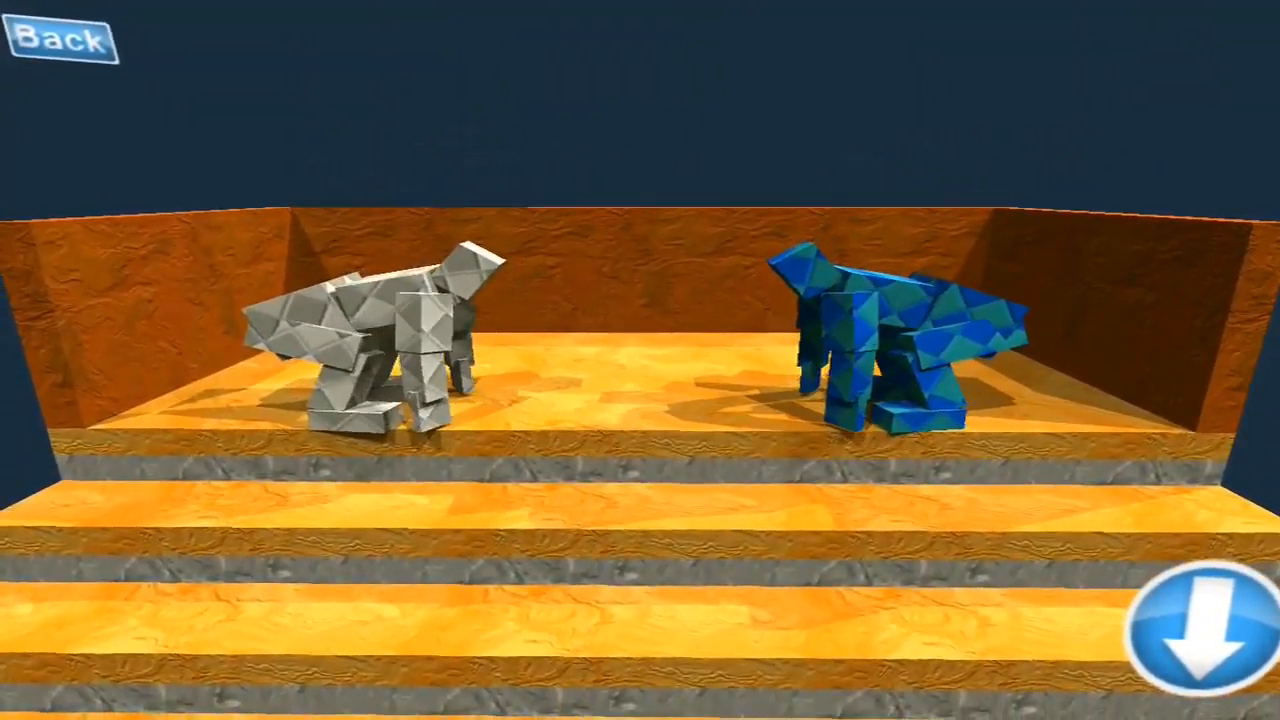
left_click(1197, 637)
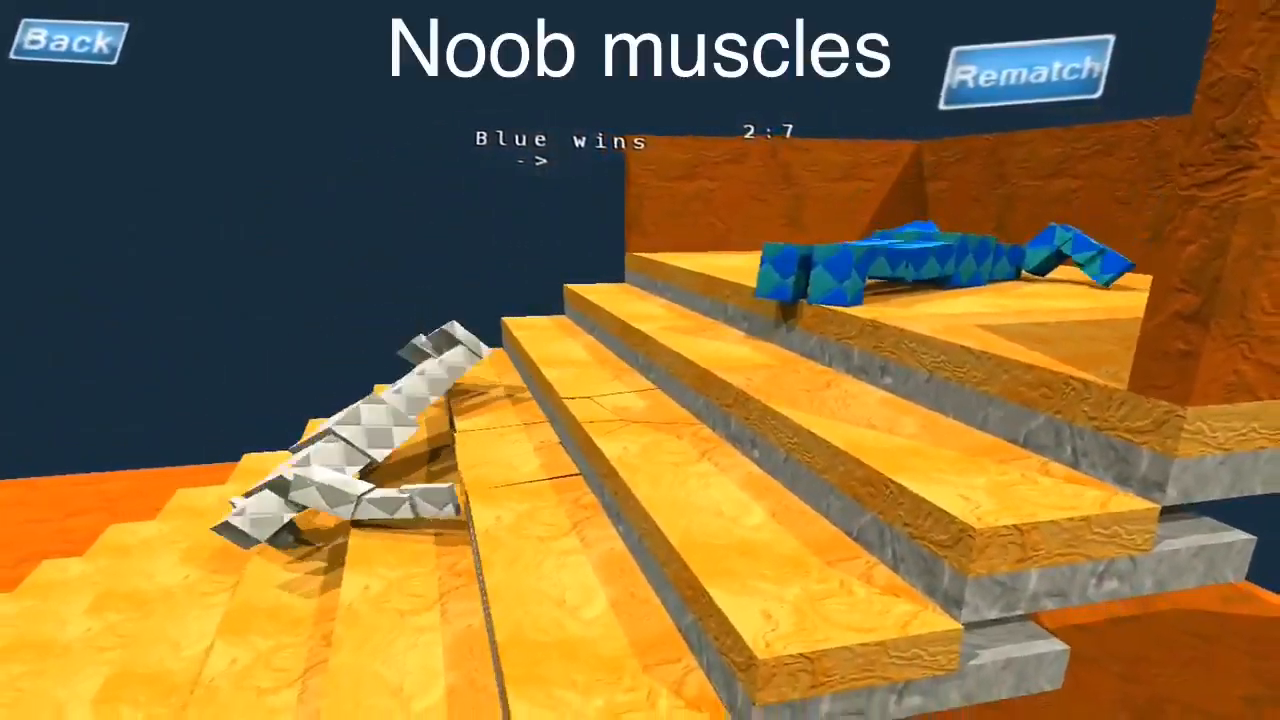
Keep wrestling on the stairs, rematching after one blue and two grey wins.
left_click(1020, 73)
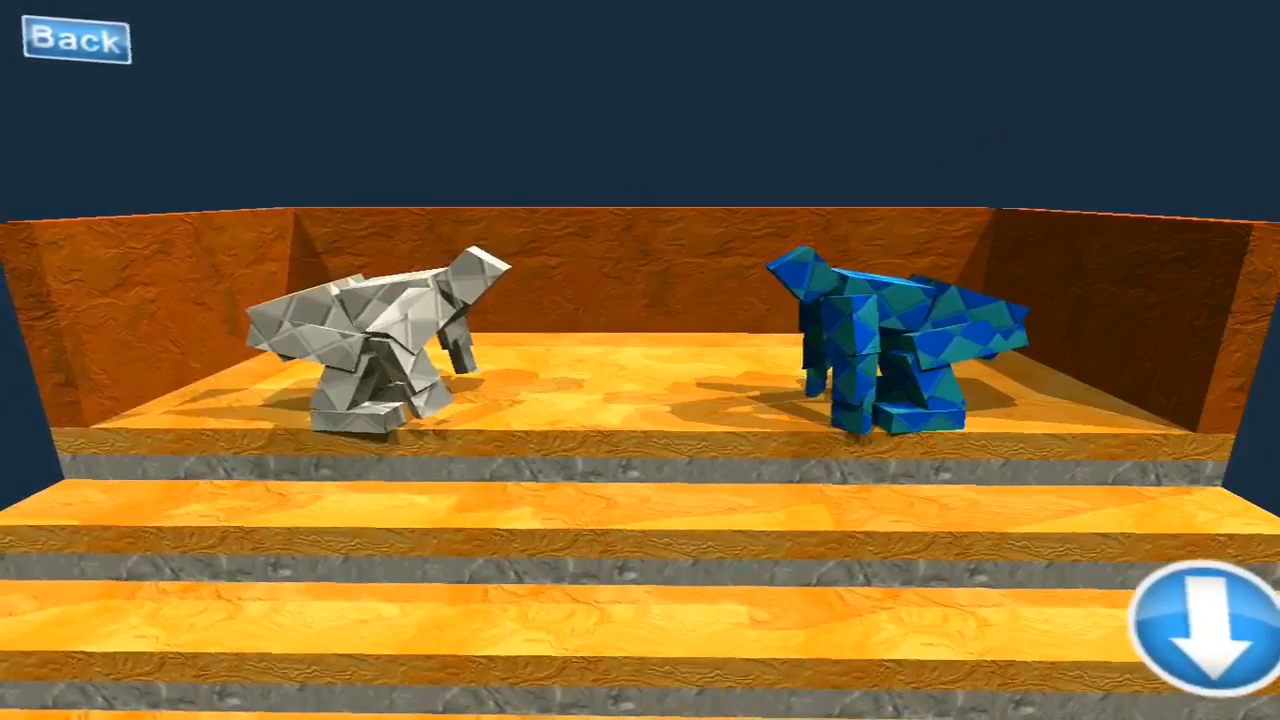
left_click(1180, 620)
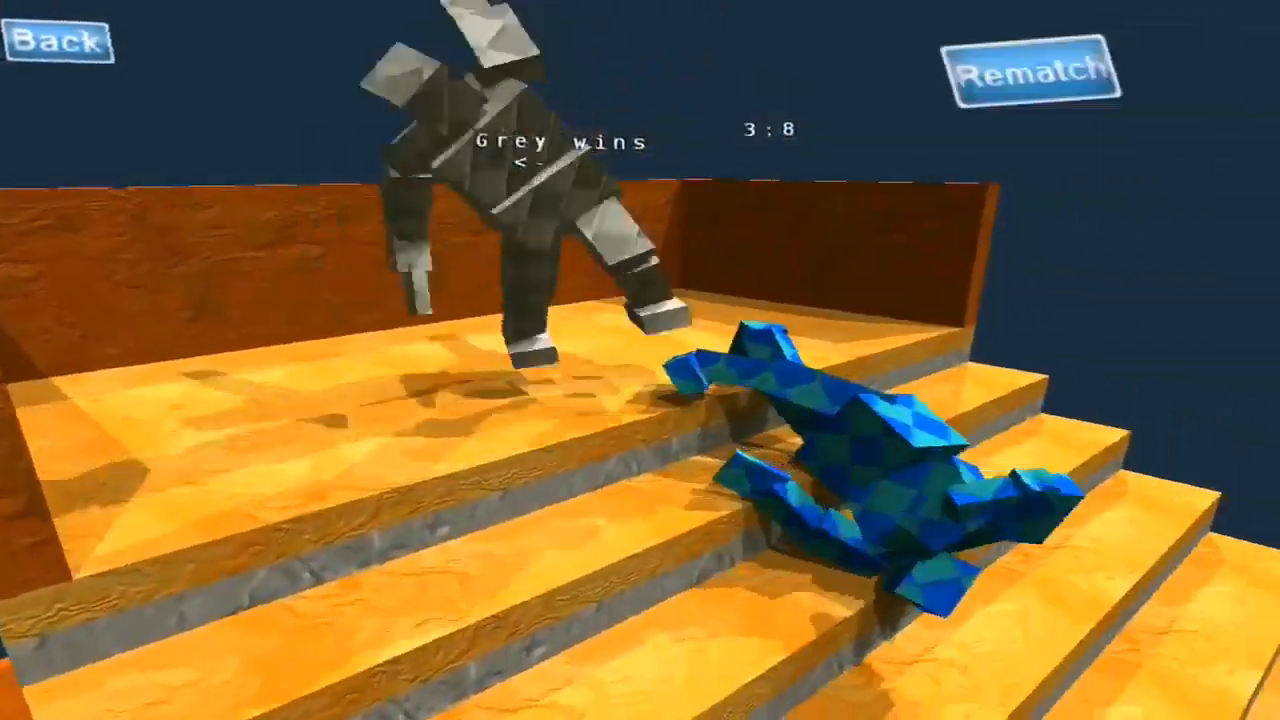
left_click(1043, 68)
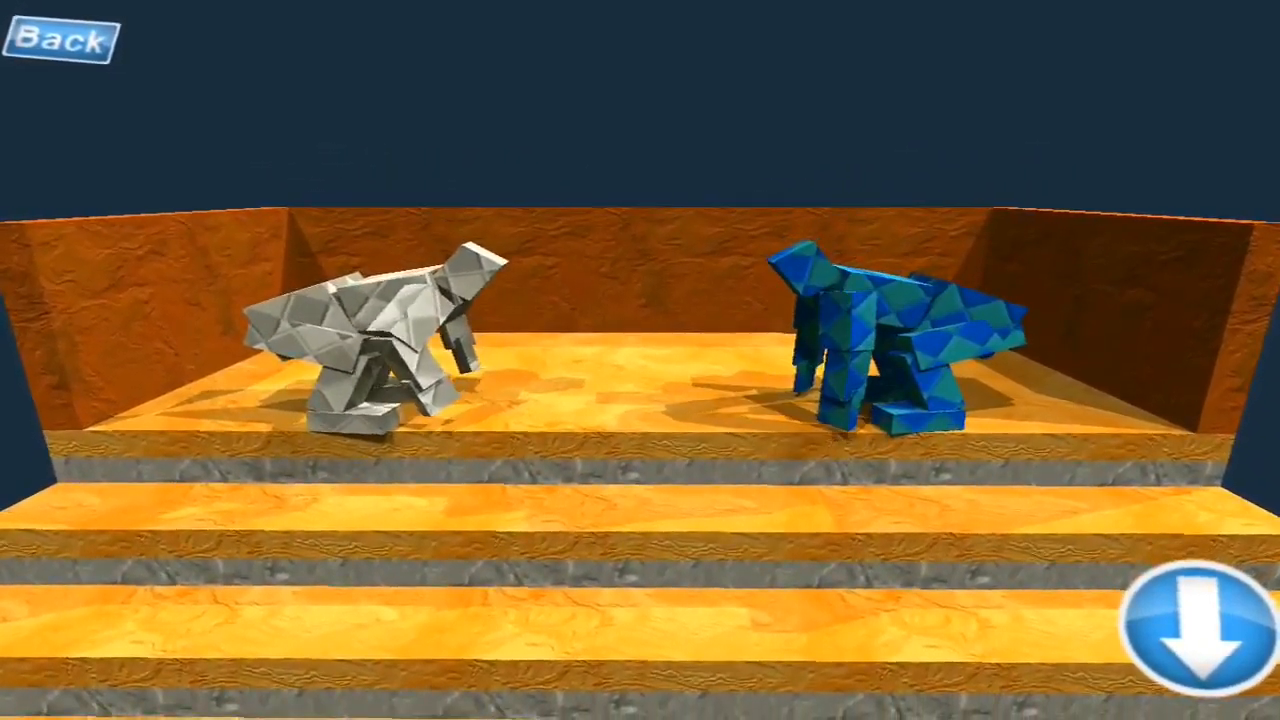
left_click(1195, 625)
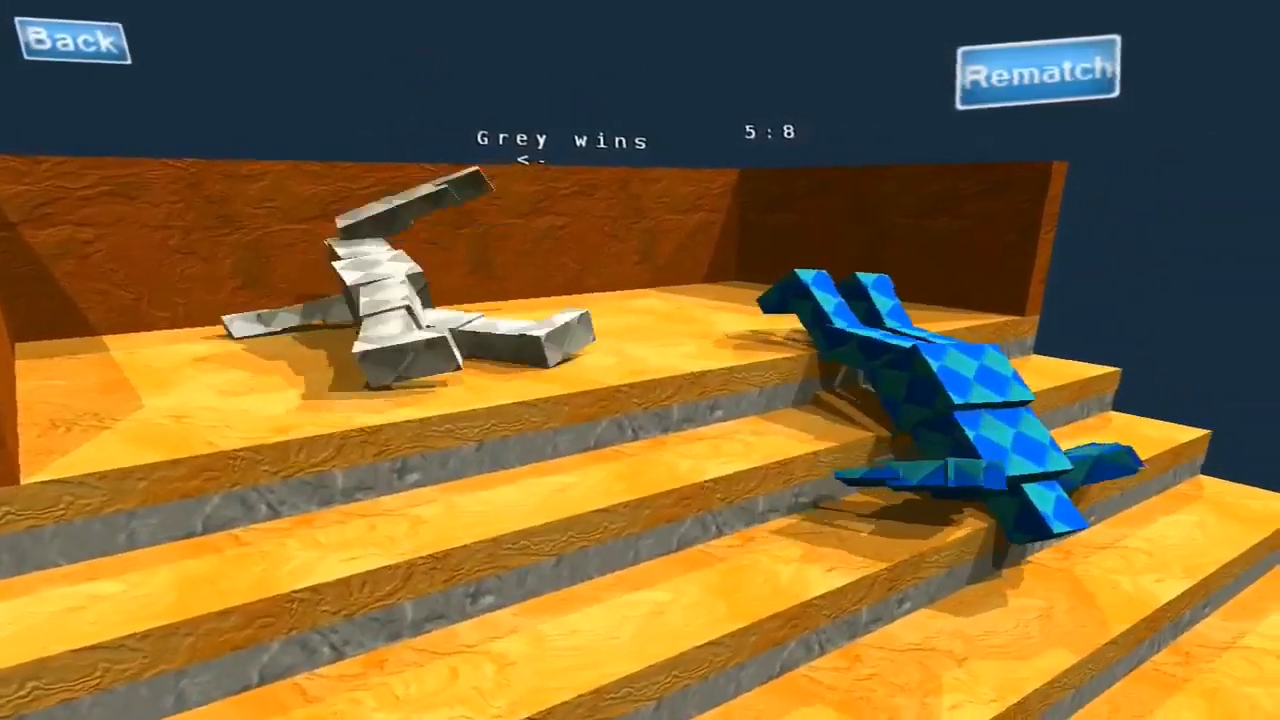
left_click(1035, 75)
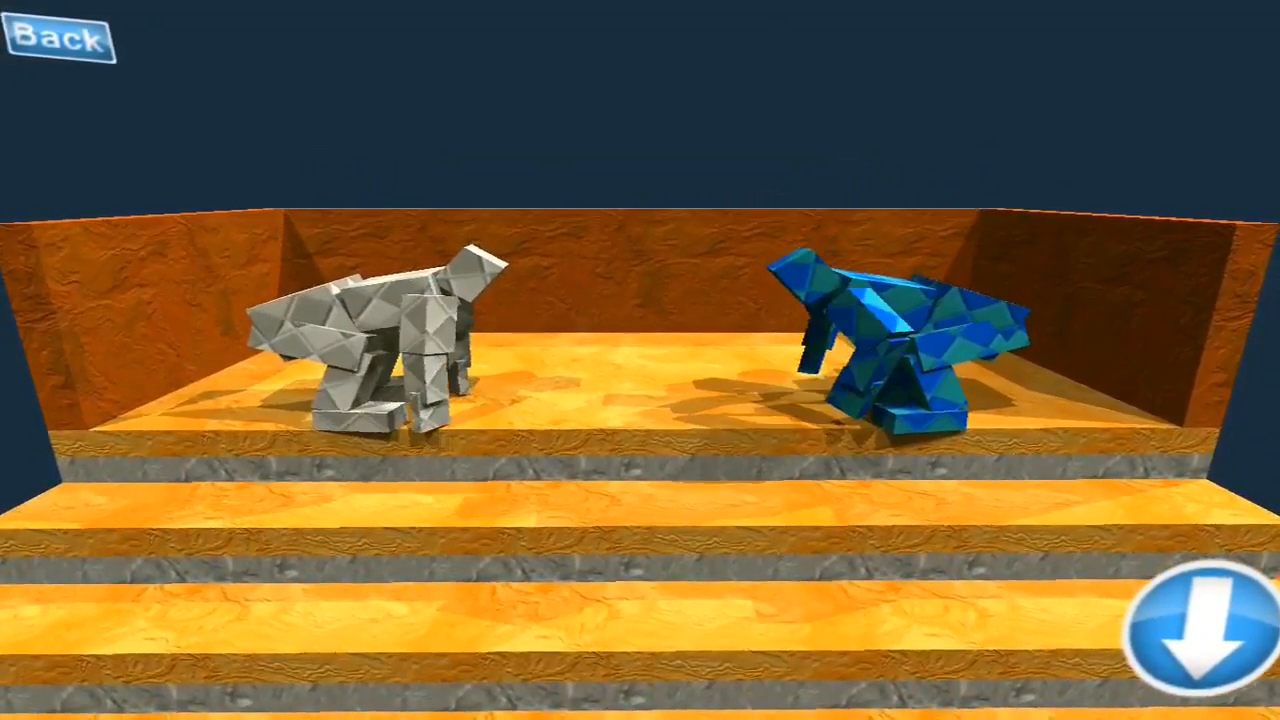
left_click(1185, 635)
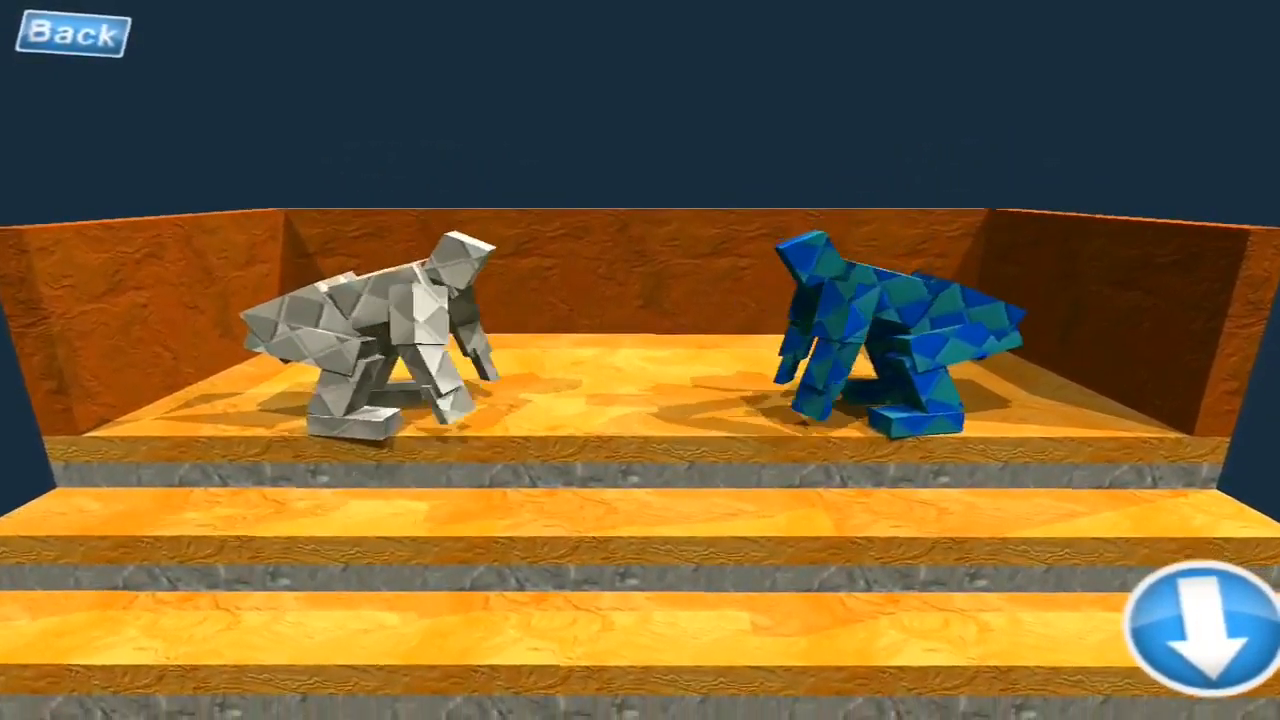
Fight on through two more blue wins, bringing the score to 7:11.
left_click(1190, 620)
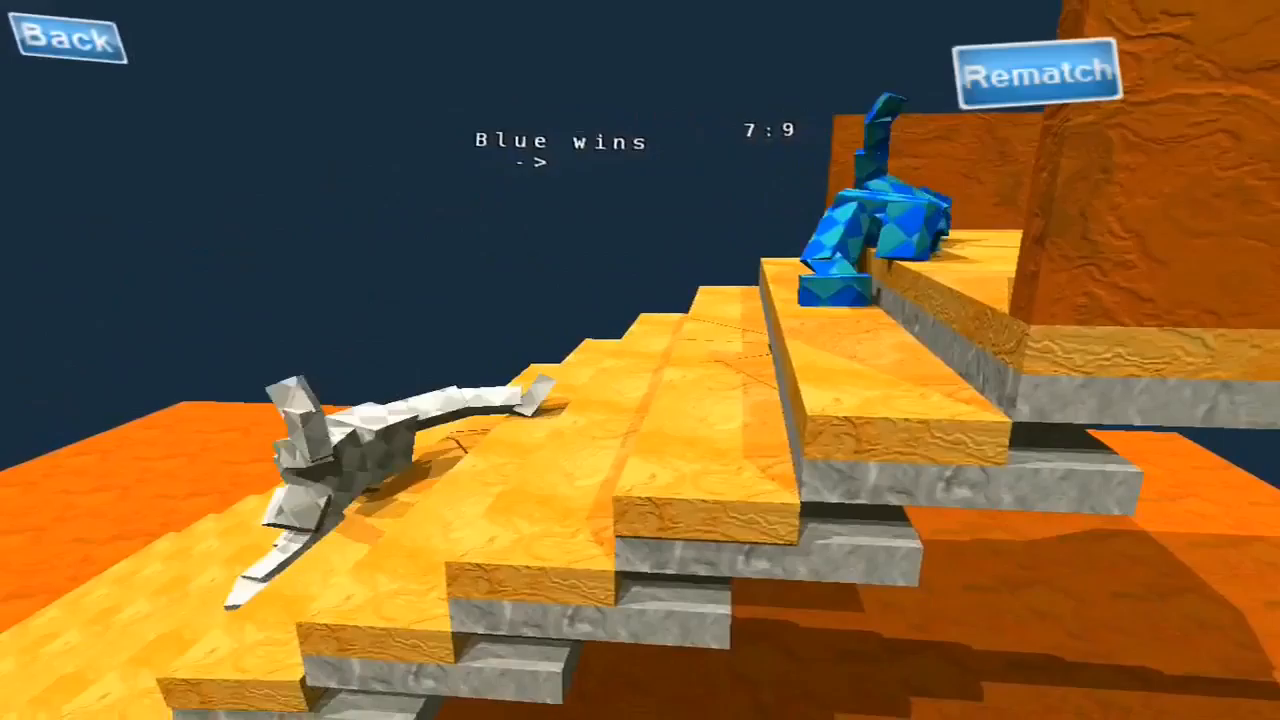
left_click(1035, 70)
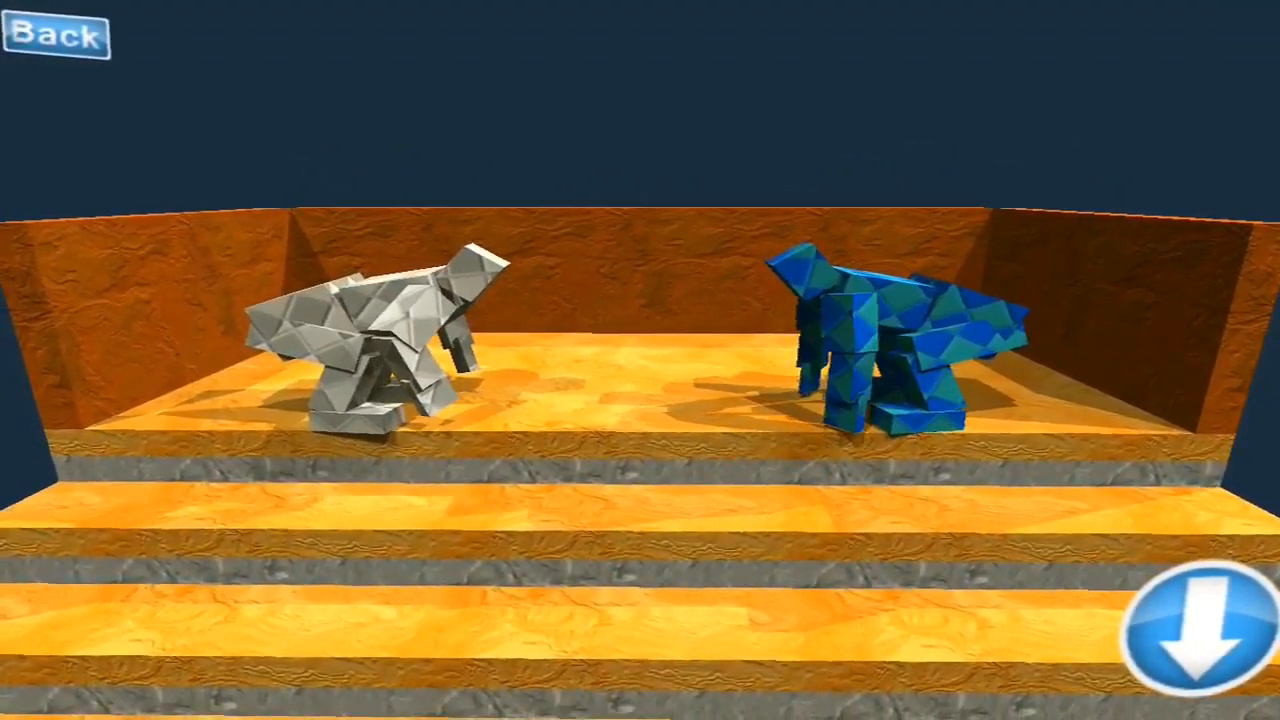
left_click(1186, 636)
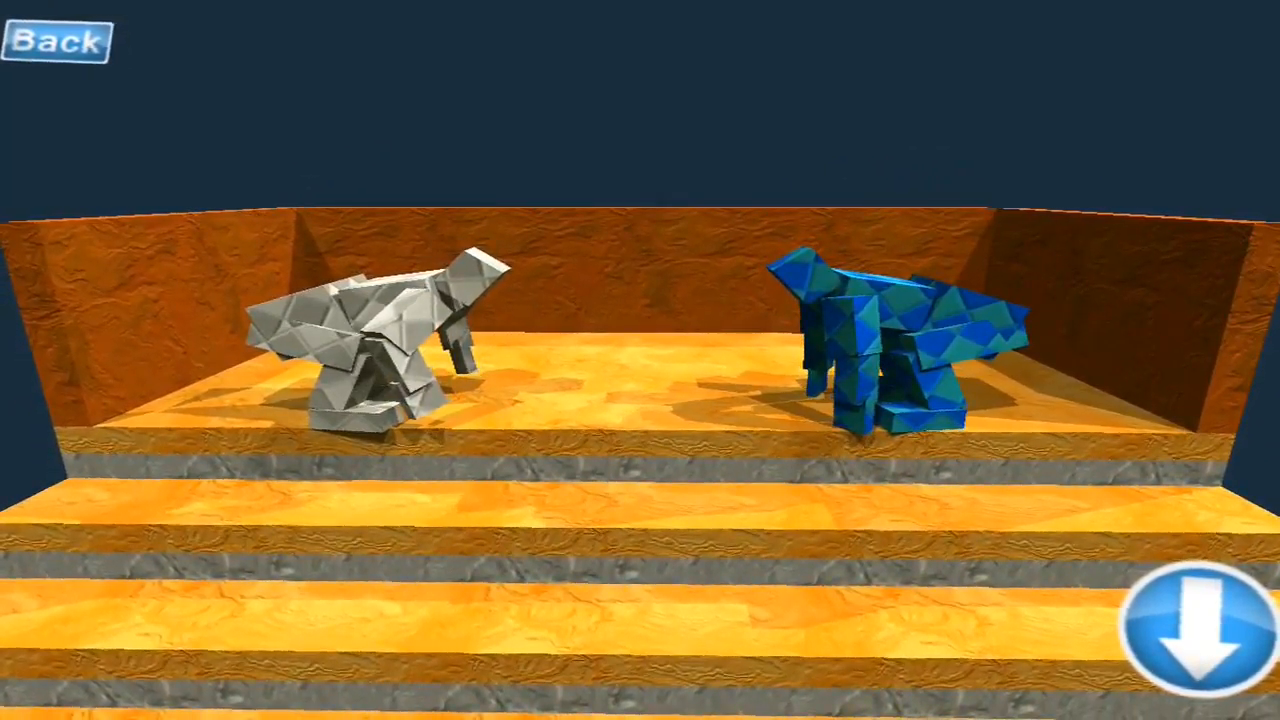
left_click(1192, 635)
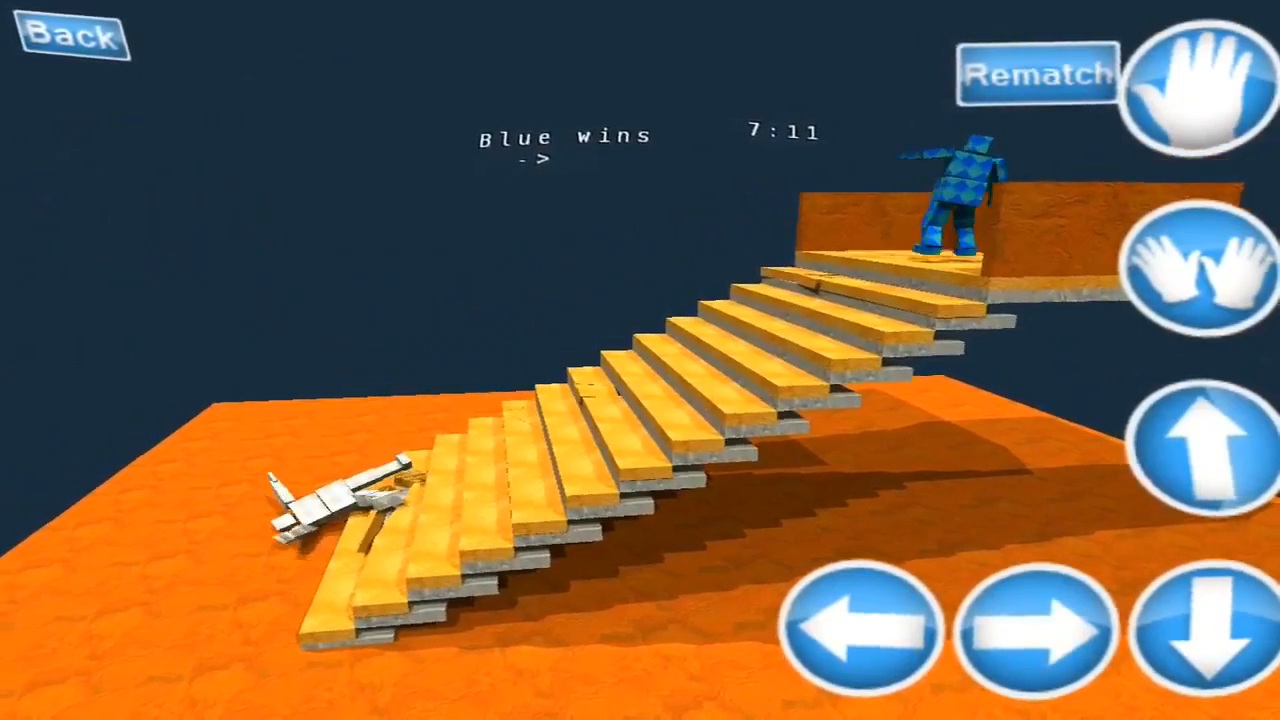
left_click(1037, 75)
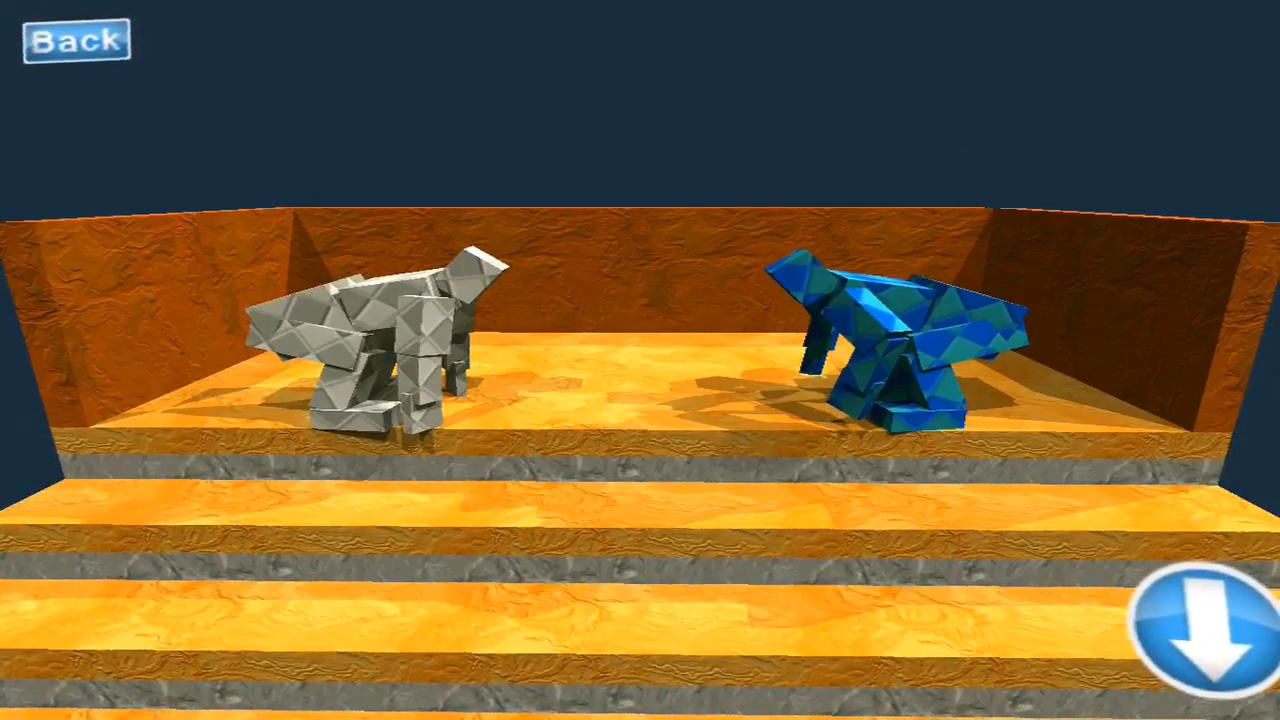
Play three stairs bouts, two grey wins then a blue win, reaching 10:13.
left_click(1203, 620)
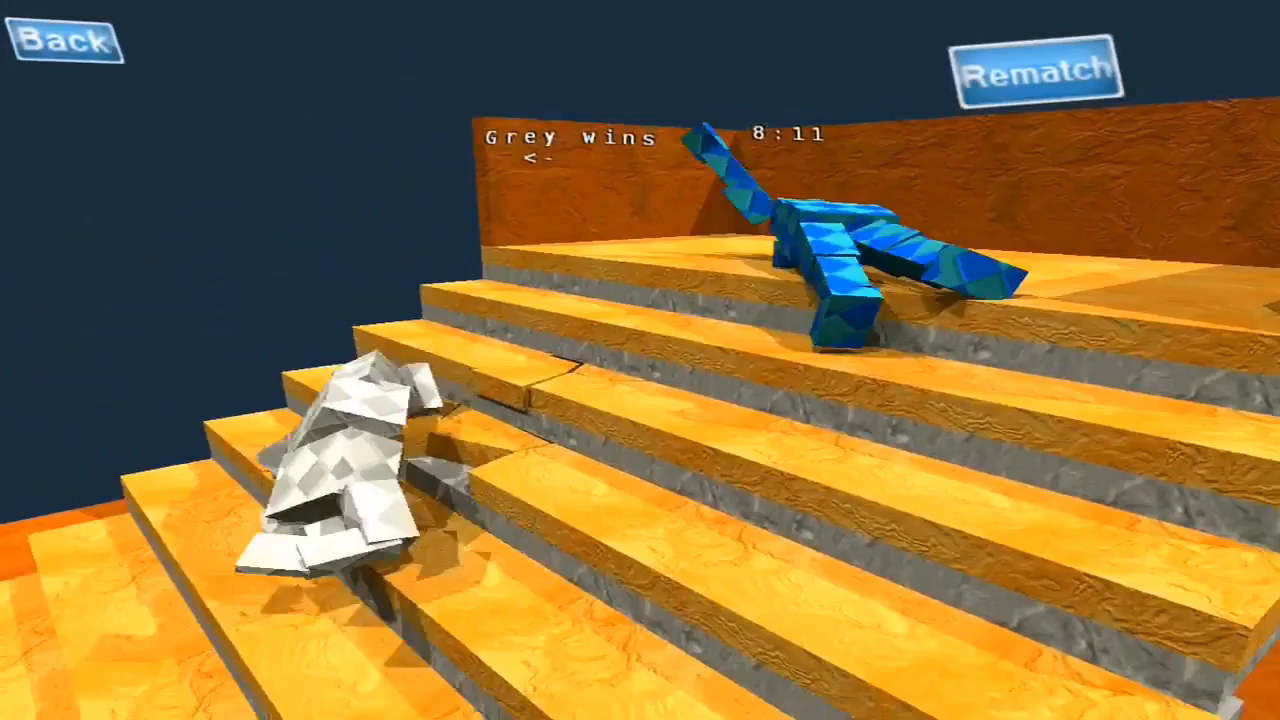
left_click(1040, 75)
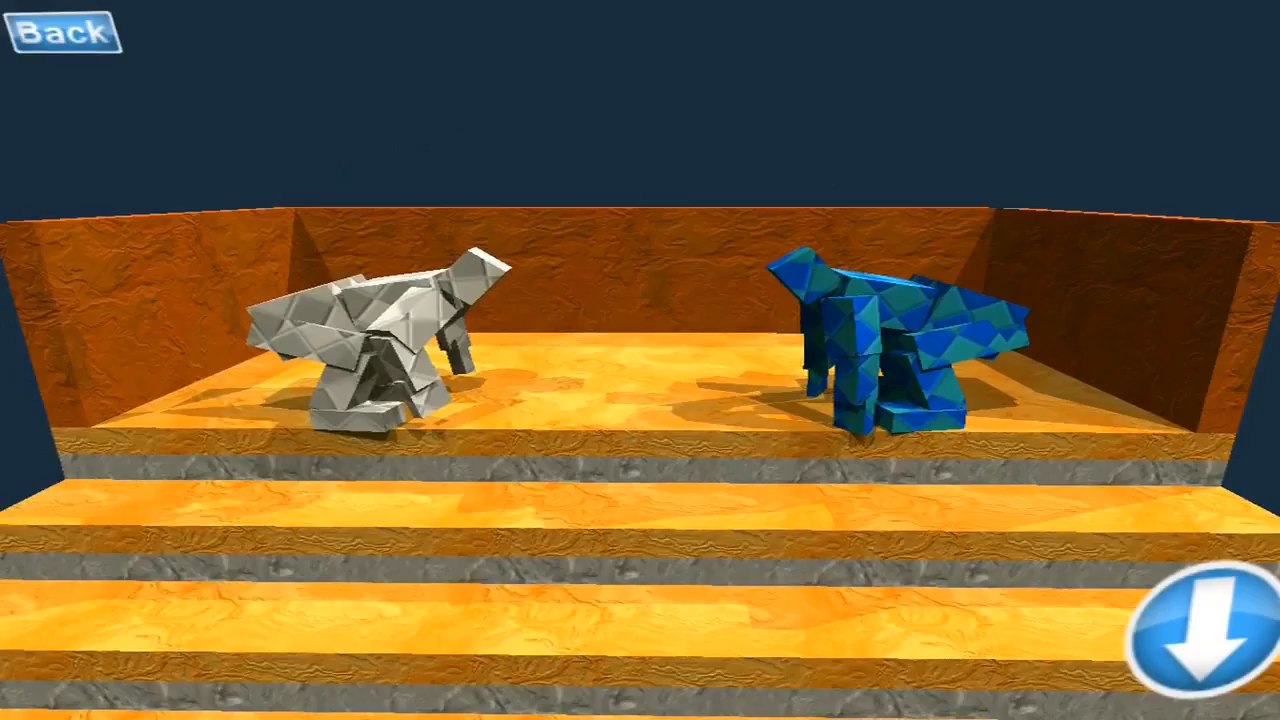
left_click(1195, 632)
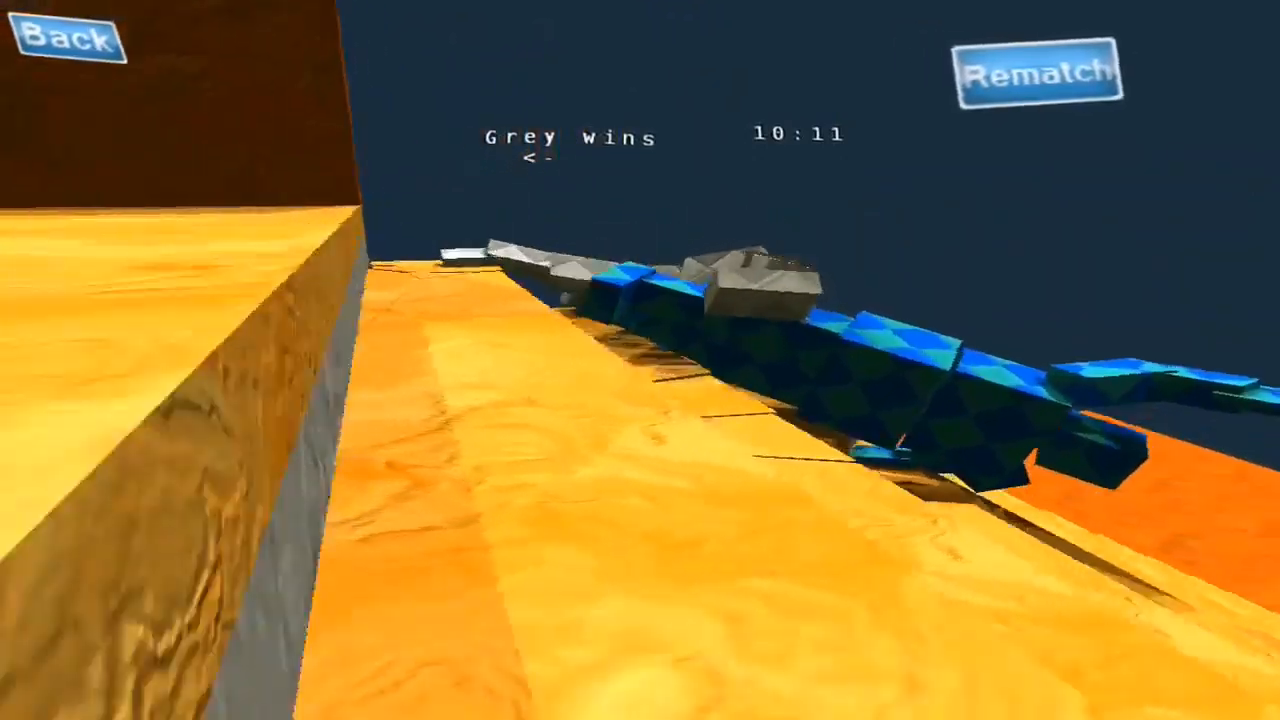
left_click(1041, 78)
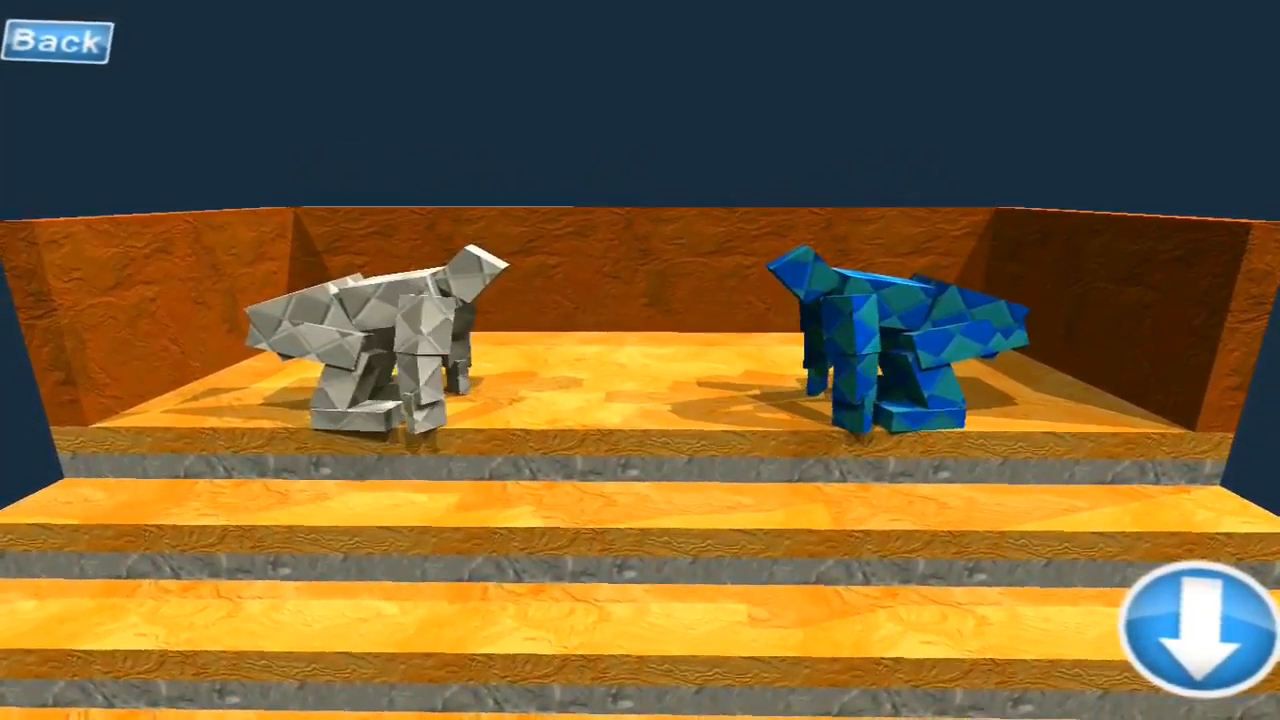
left_click(1192, 630)
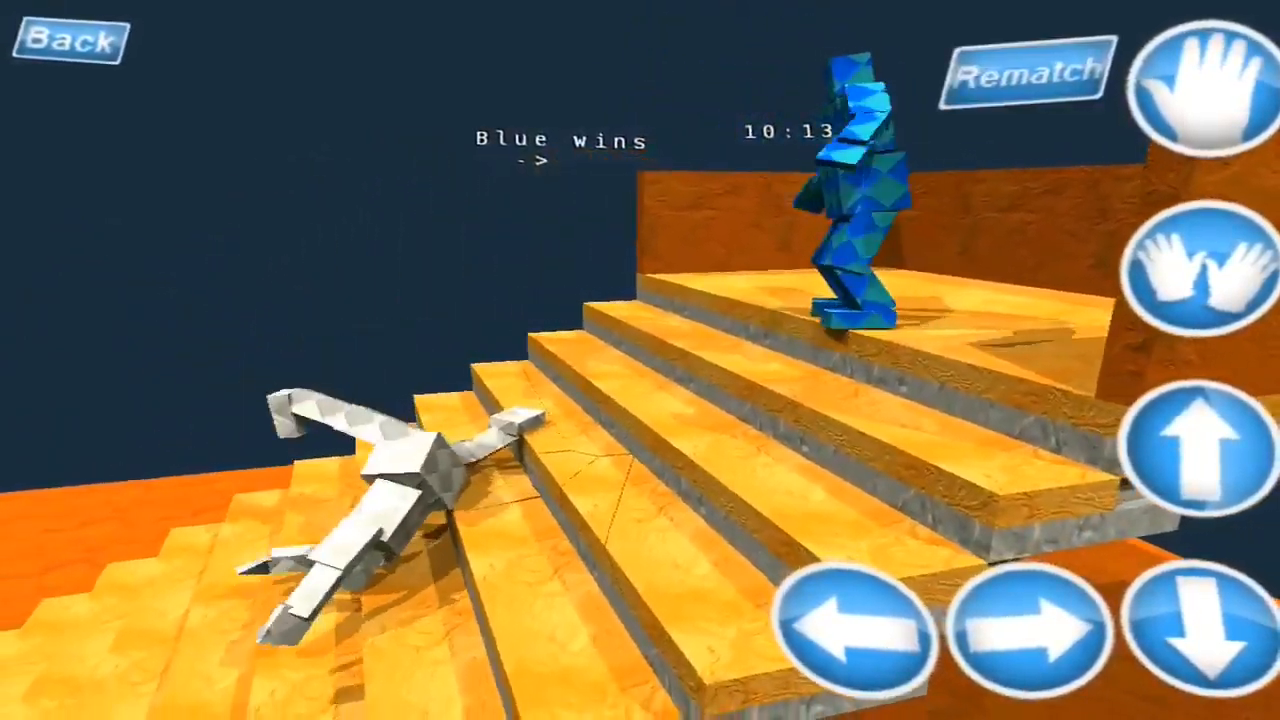
left_click(1027, 74)
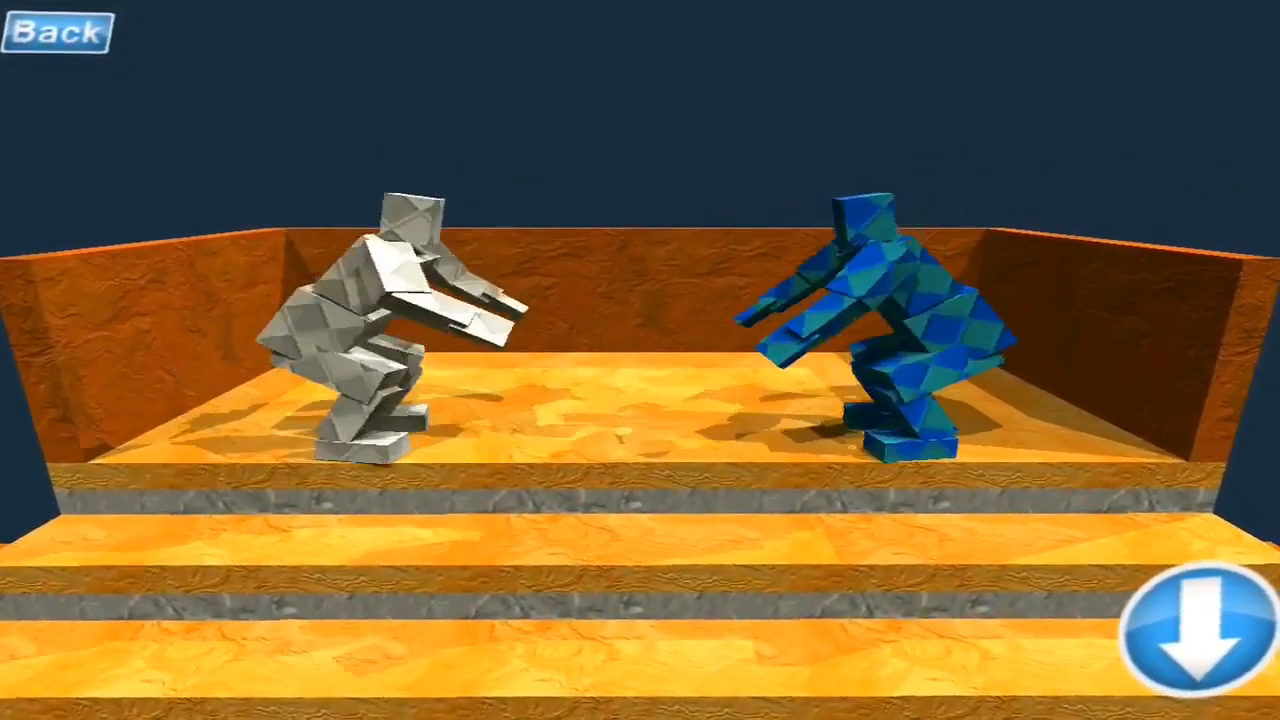
Fight stairs rounds through 10:15, 11:15 and 12:16 until blue wins at 14:18.
left_click(1180, 632)
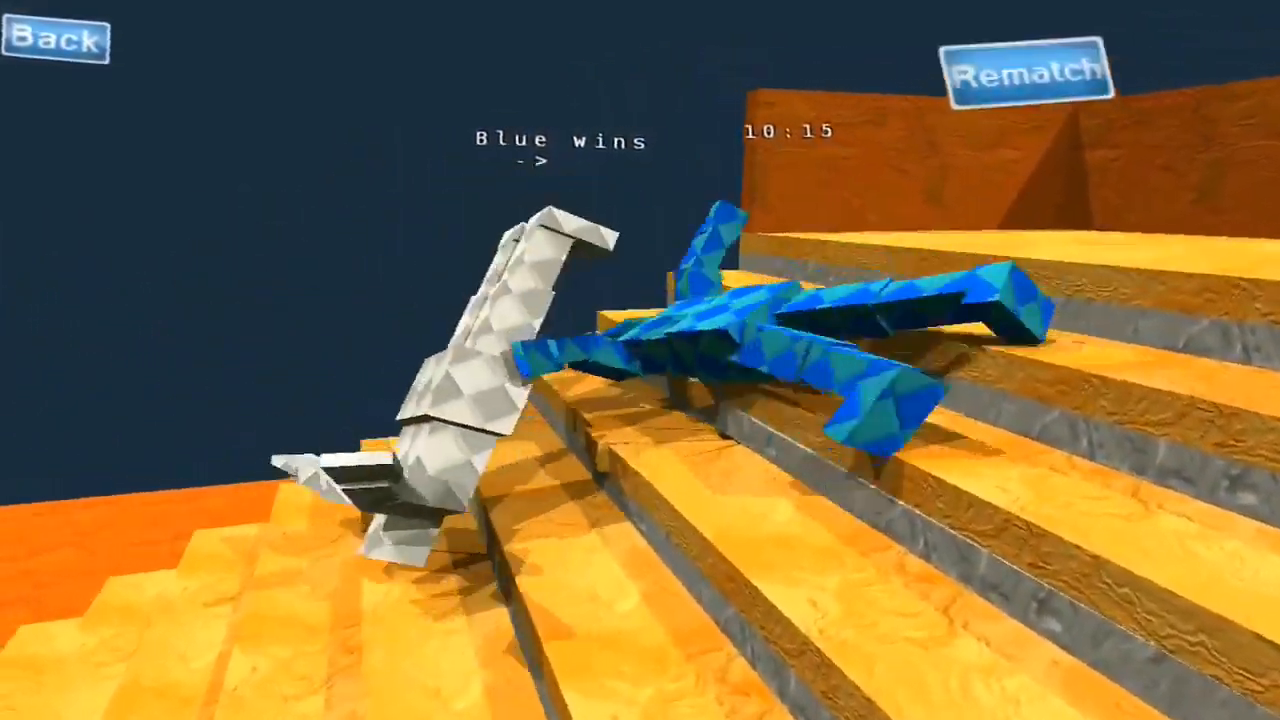
left_click(1035, 75)
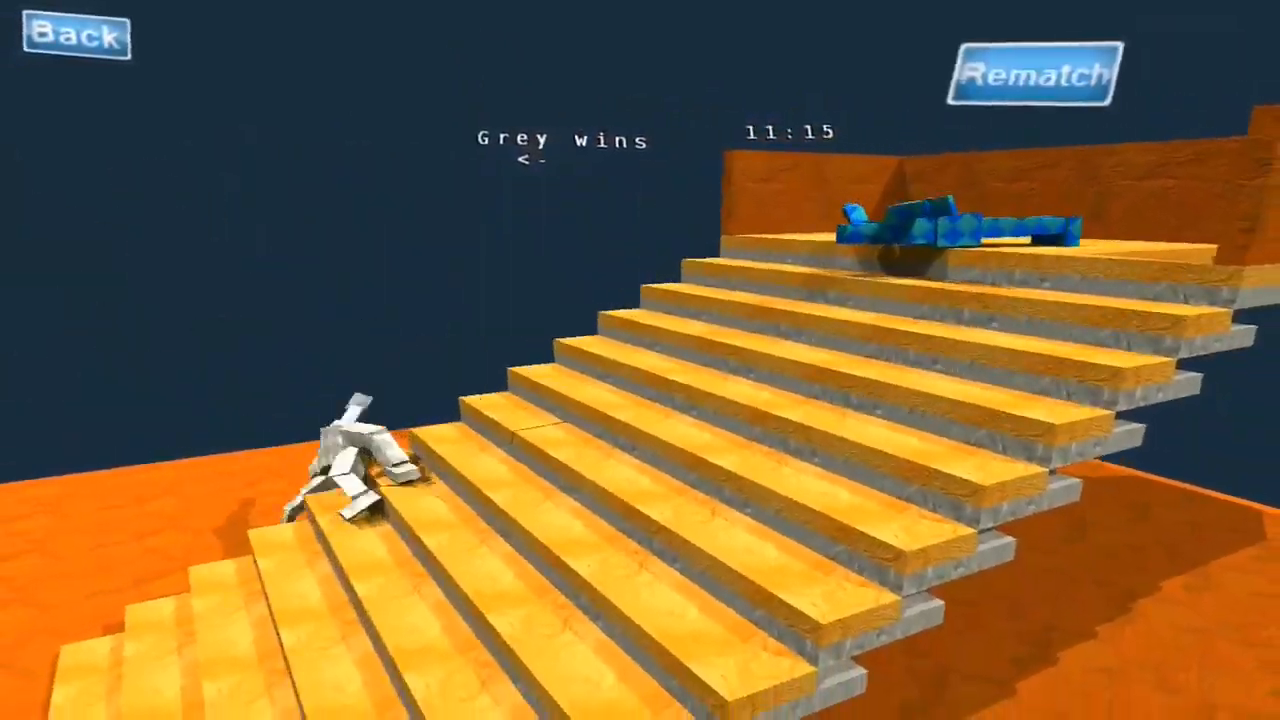
left_click(1030, 77)
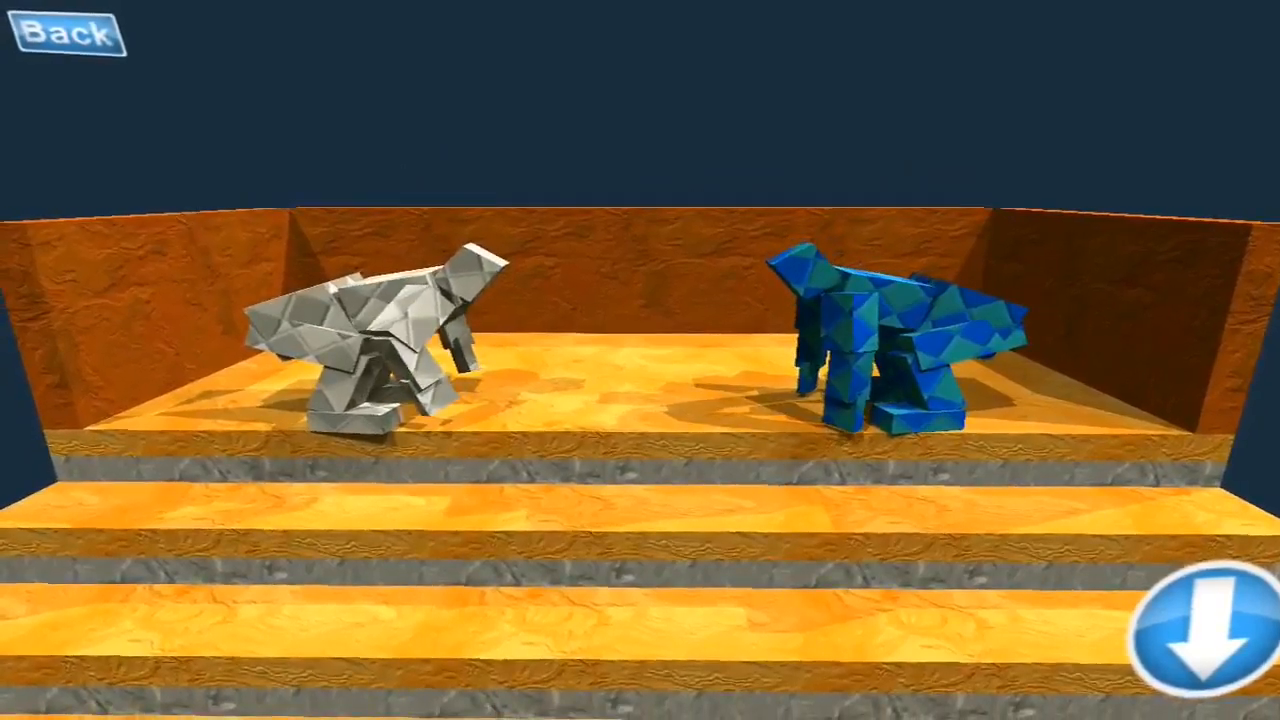
left_click(1198, 628)
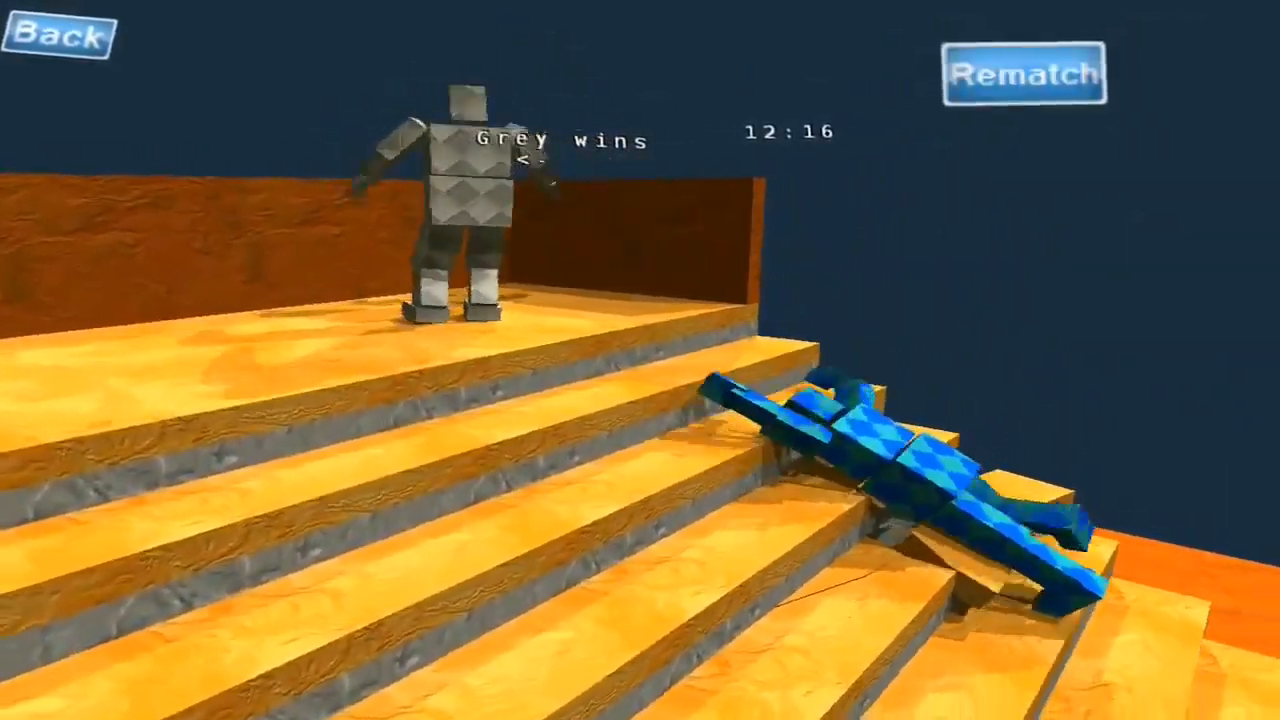
left_click(1032, 76)
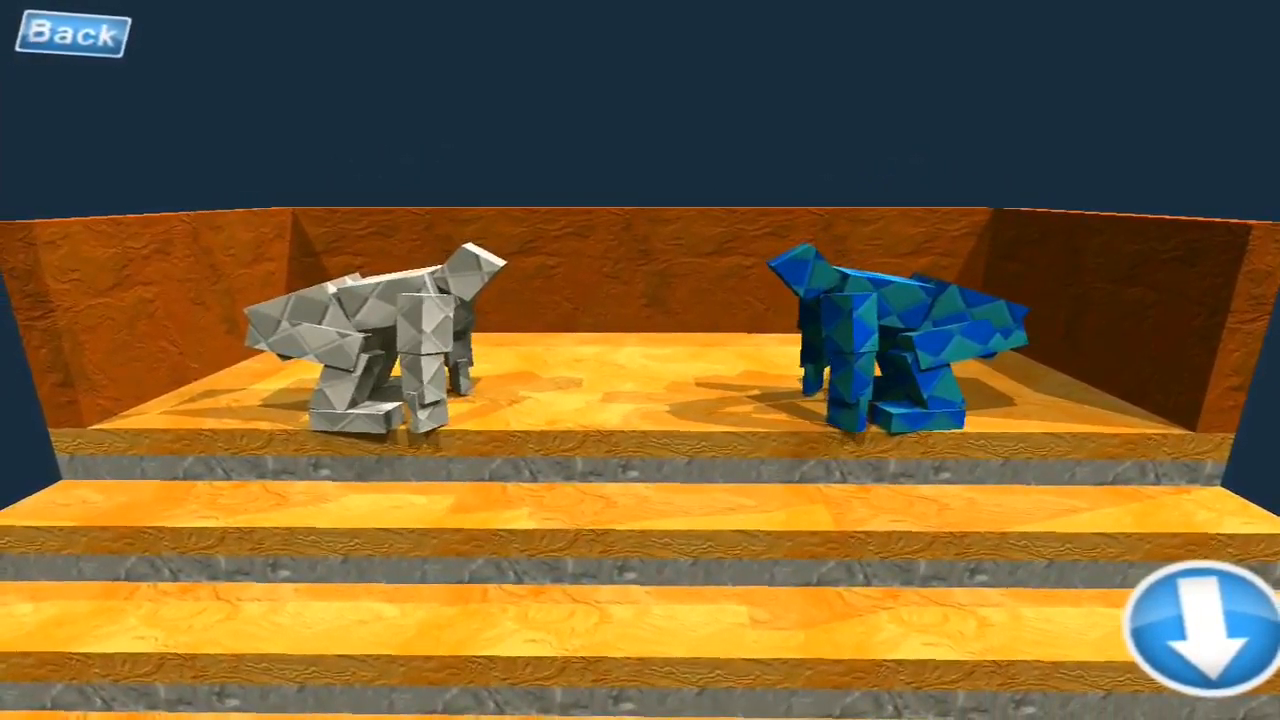
left_click(1209, 630)
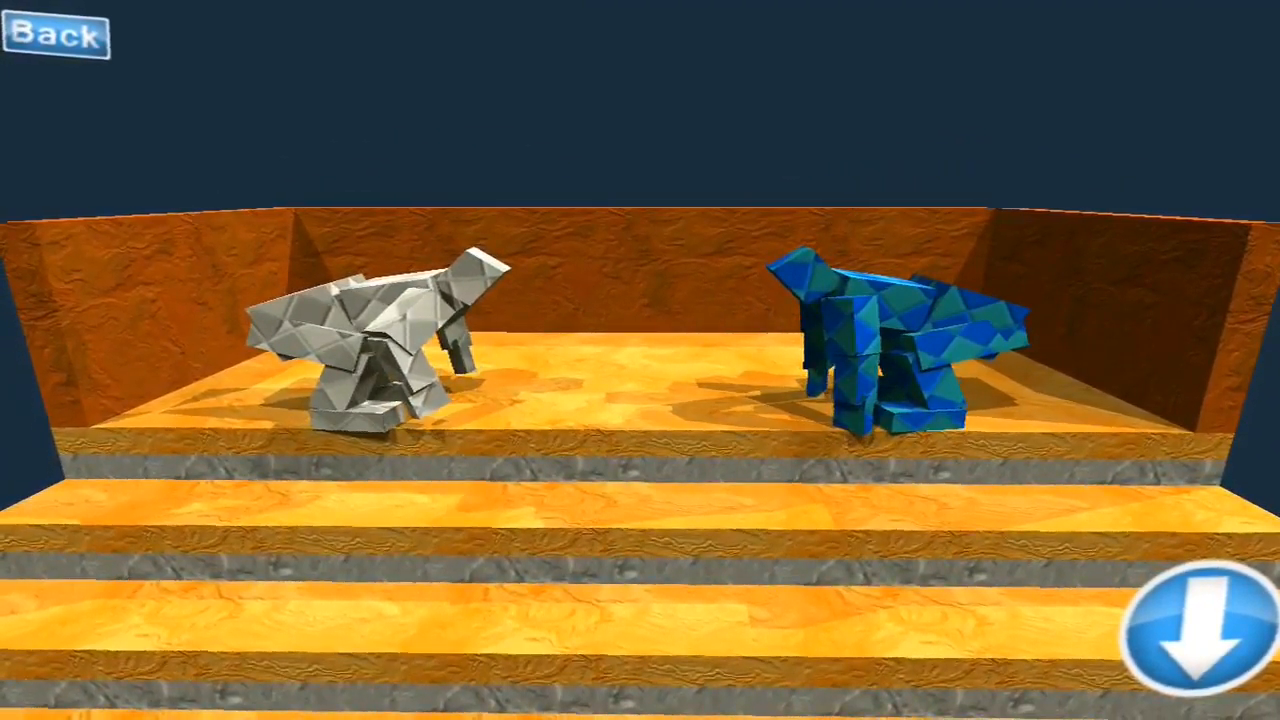
left_click(1180, 635)
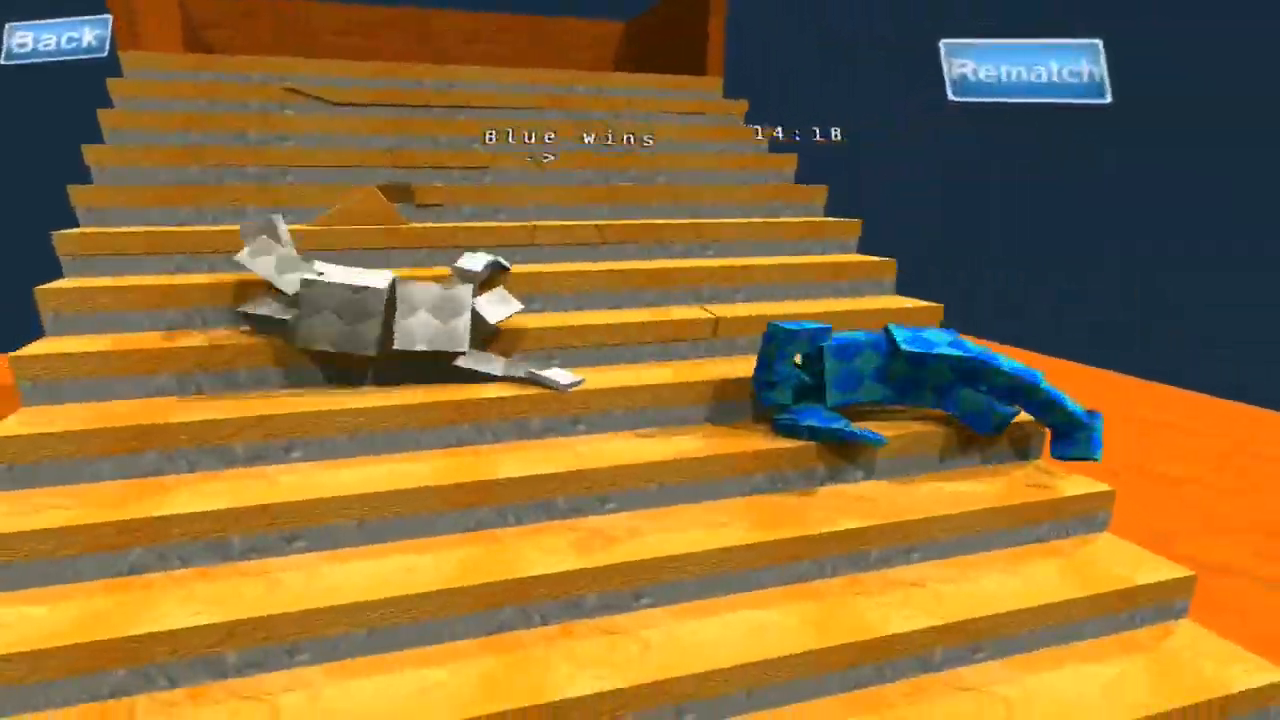
left_click(1025, 75)
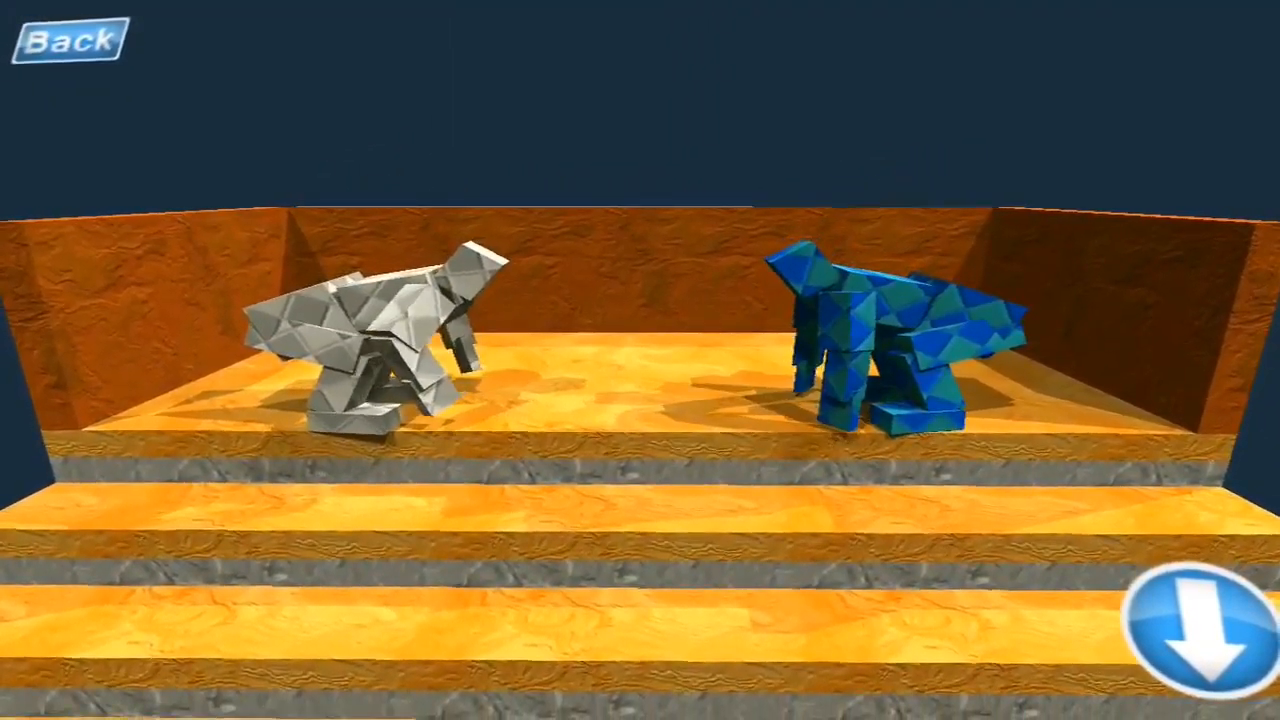
Play the final bouts until blue wins at 16:21, then go back to the main menu.
left_click(1193, 632)
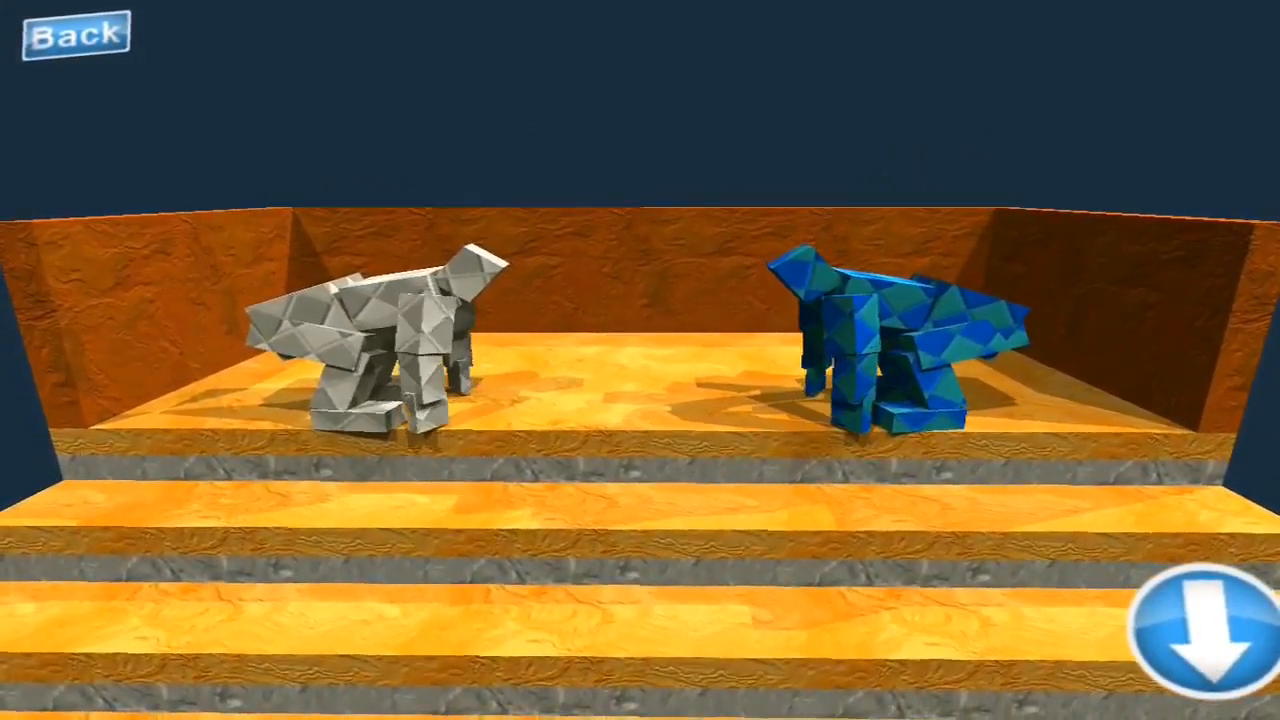
left_click(1193, 628)
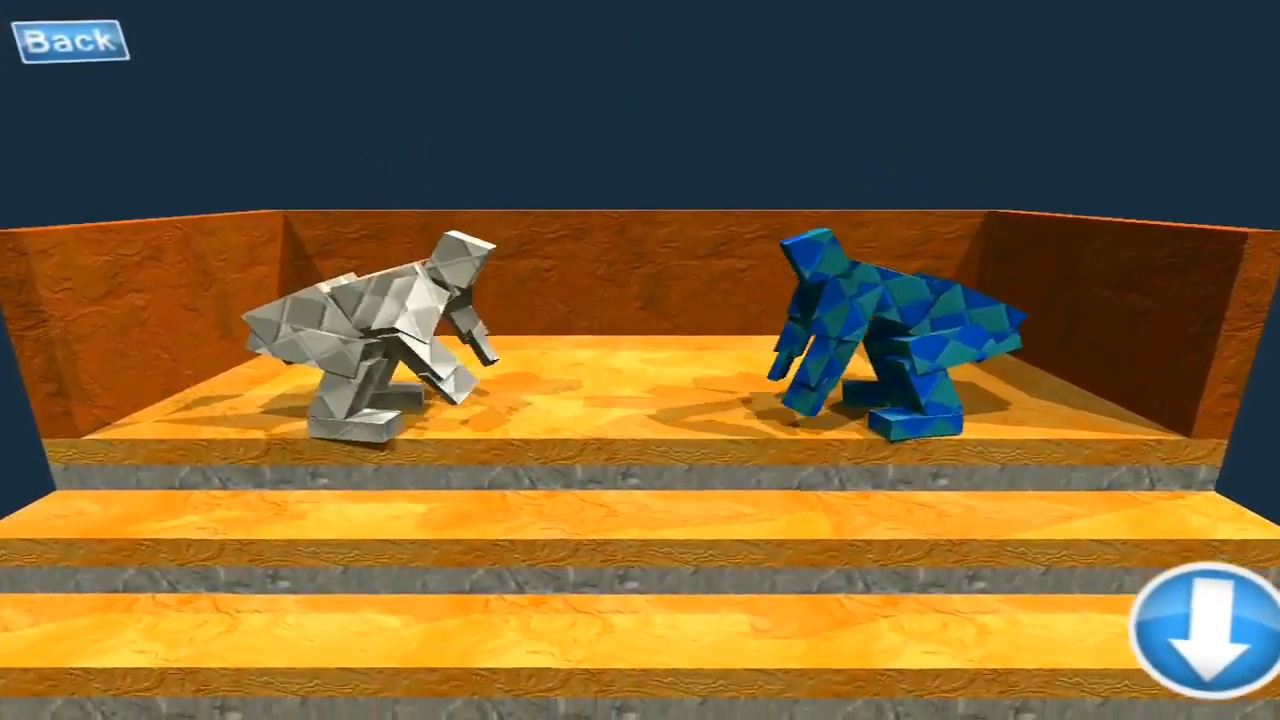
left_click(1182, 617)
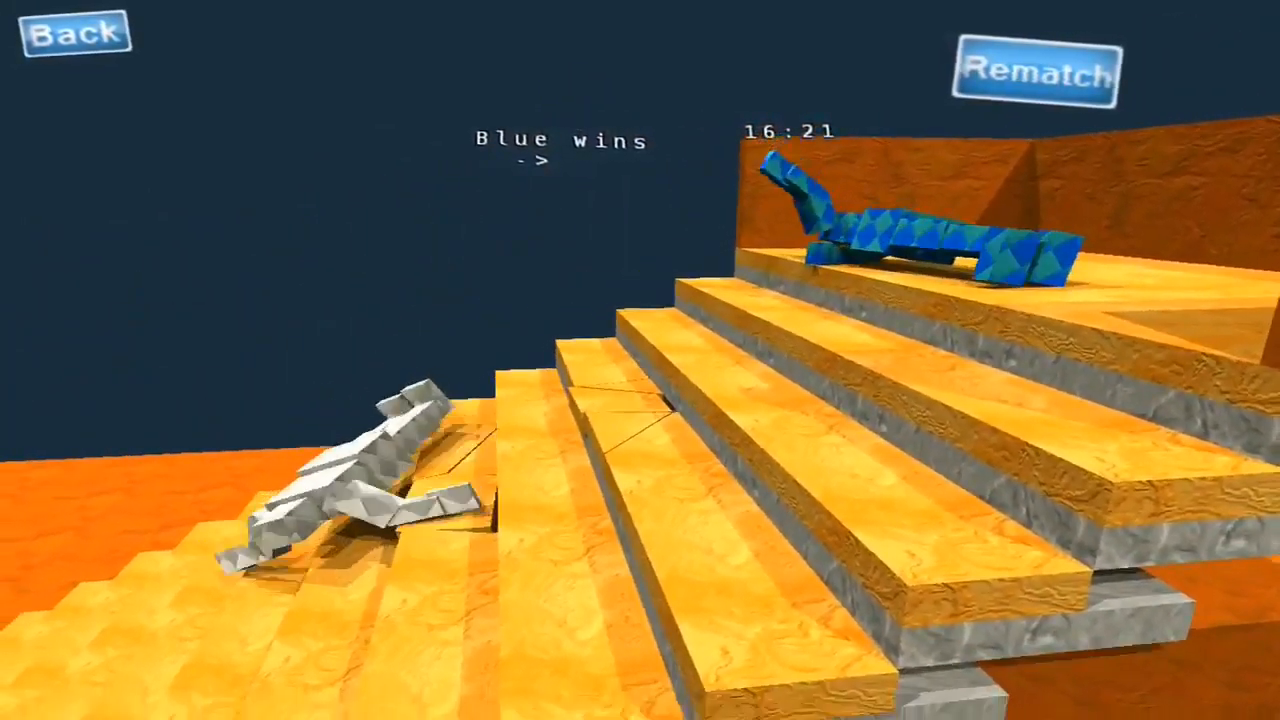
left_click(74, 31)
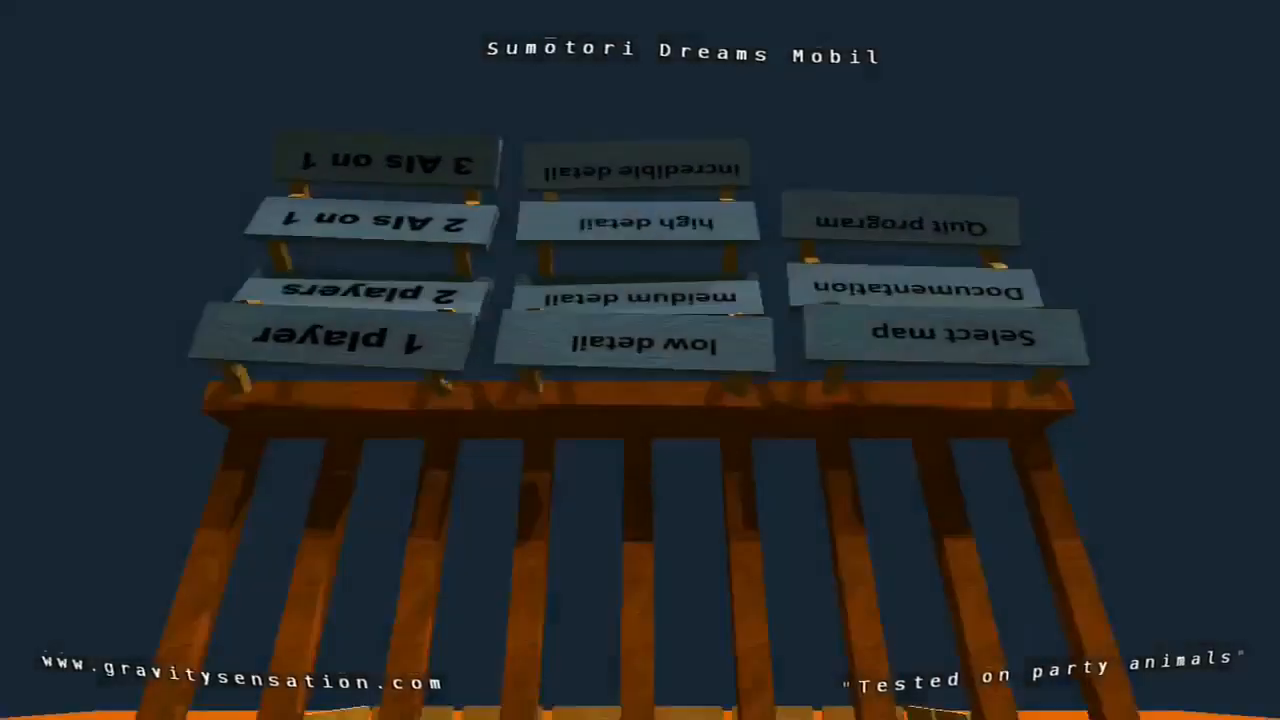